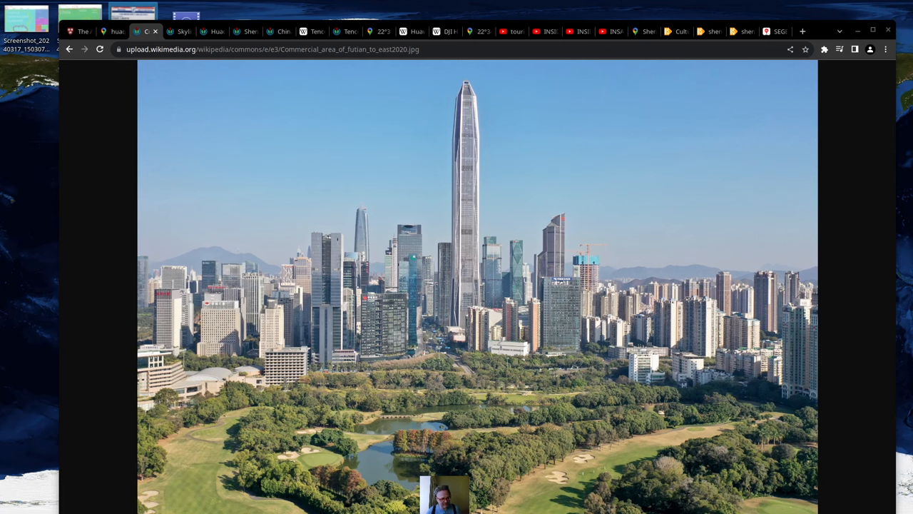
{"action": "mouse_move", "coordinate": [307, 248]}
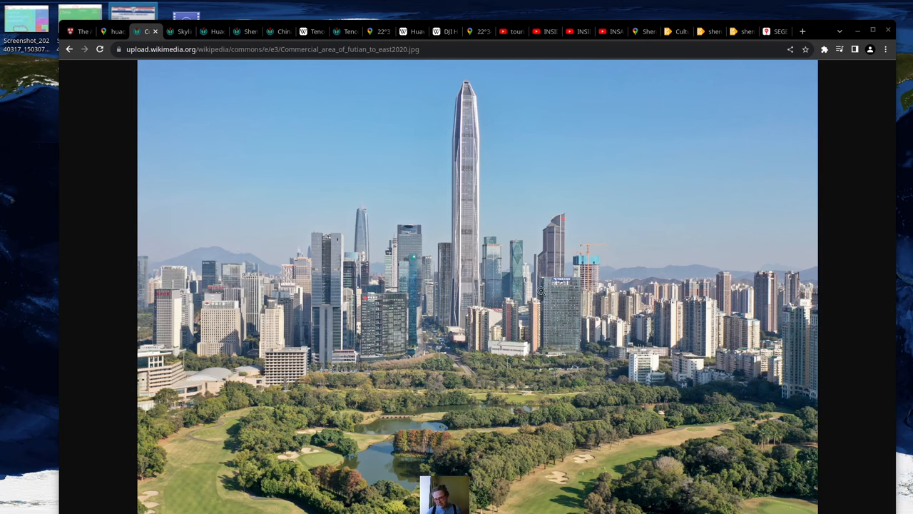
{"action": "mouse_move", "coordinate": [293, 4]}
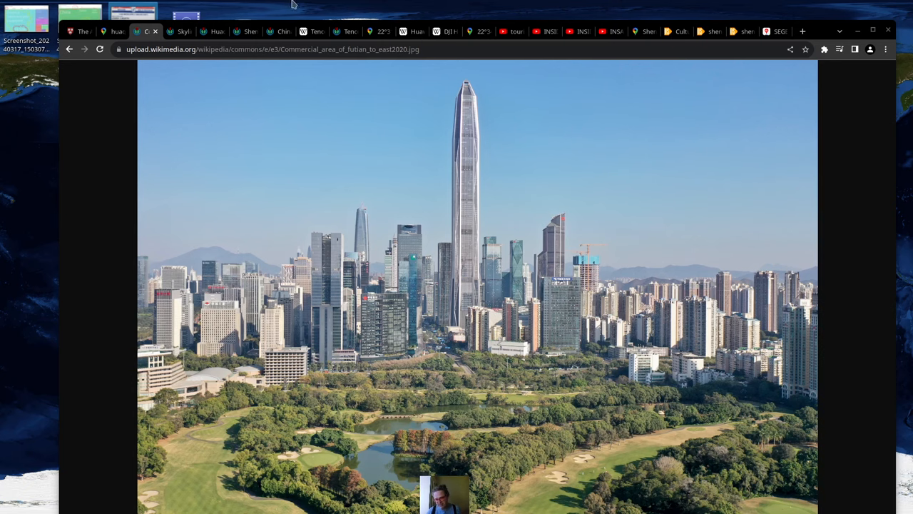
View the Huaqiangbei aerial, China Resources HQ and skyline photos, then the Shenzhen article
{"action": "left_click", "coordinate": [183, 32]}
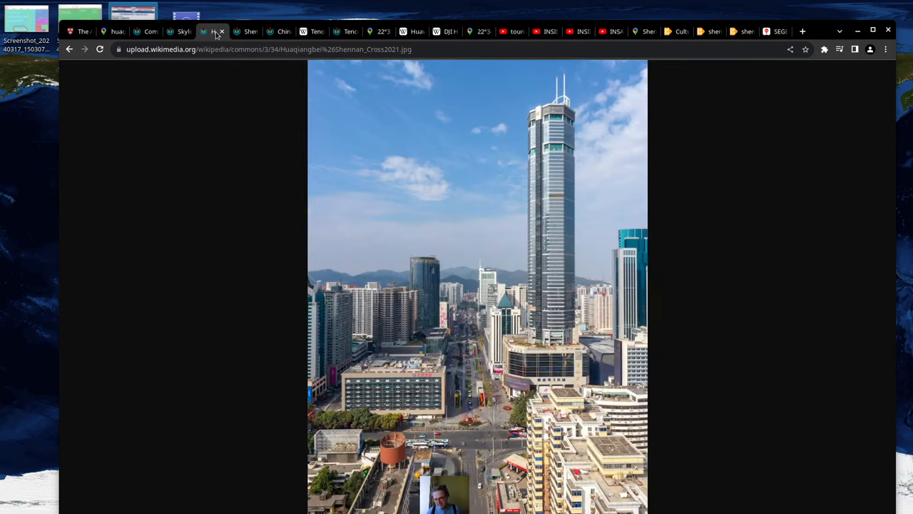
{"action": "left_click", "coordinate": [279, 32]}
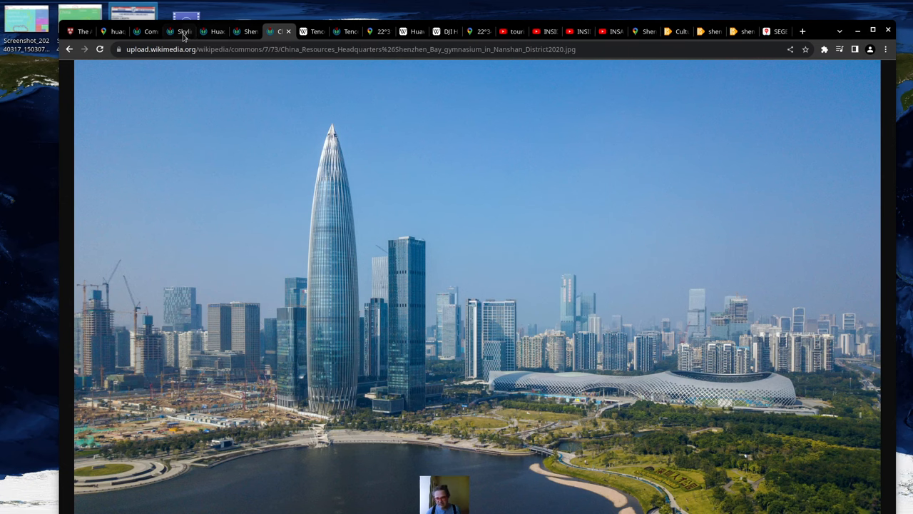
{"action": "left_click", "coordinate": [145, 31]}
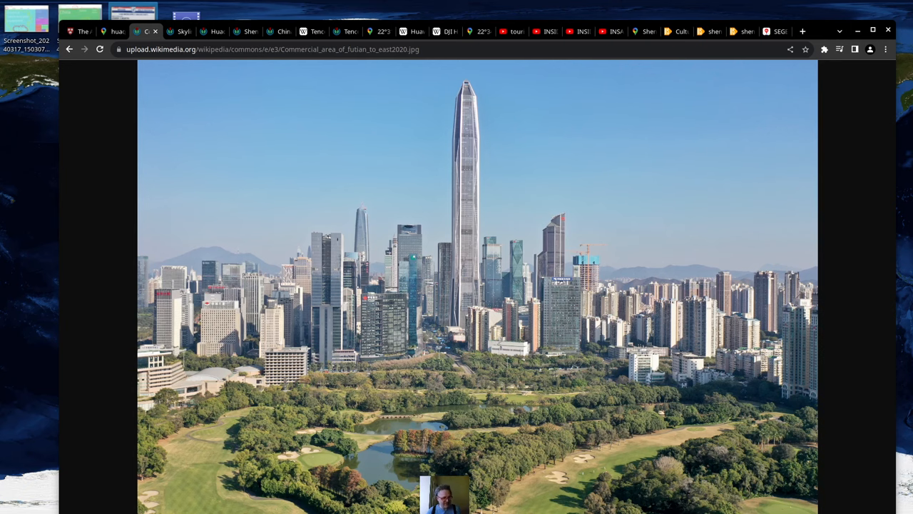
{"action": "left_click", "coordinate": [150, 32]}
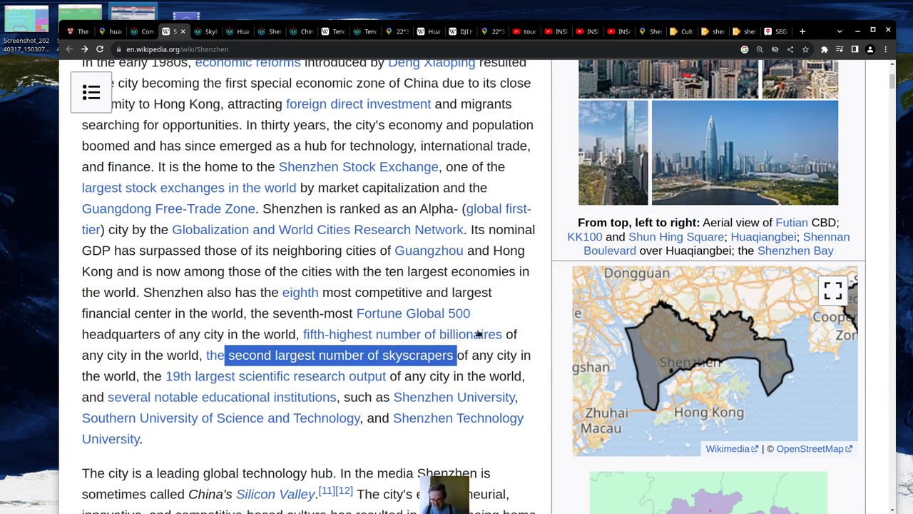
{"action": "mouse_move", "coordinate": [413, 377]}
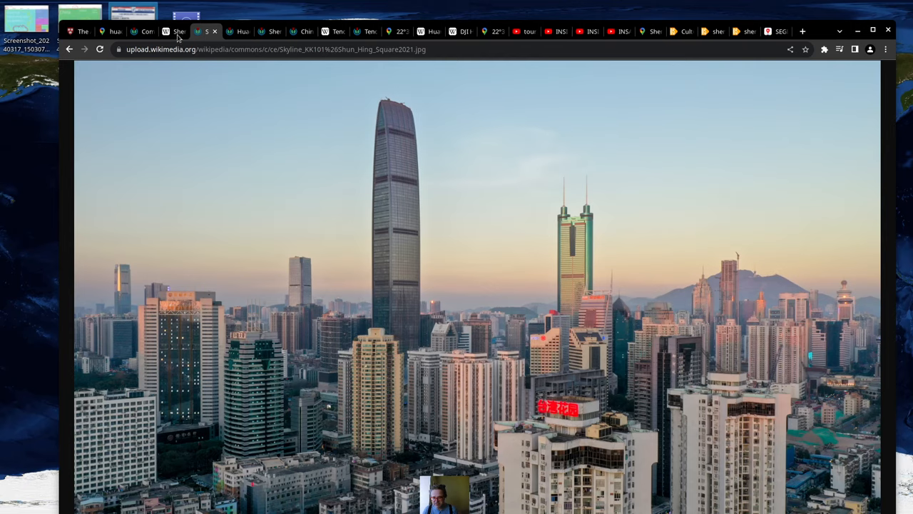
View the Futian, Shennan Boulevard and China Resources photos, then Tencent's article and Binhai towers photo
{"action": "left_click", "coordinate": [207, 32]}
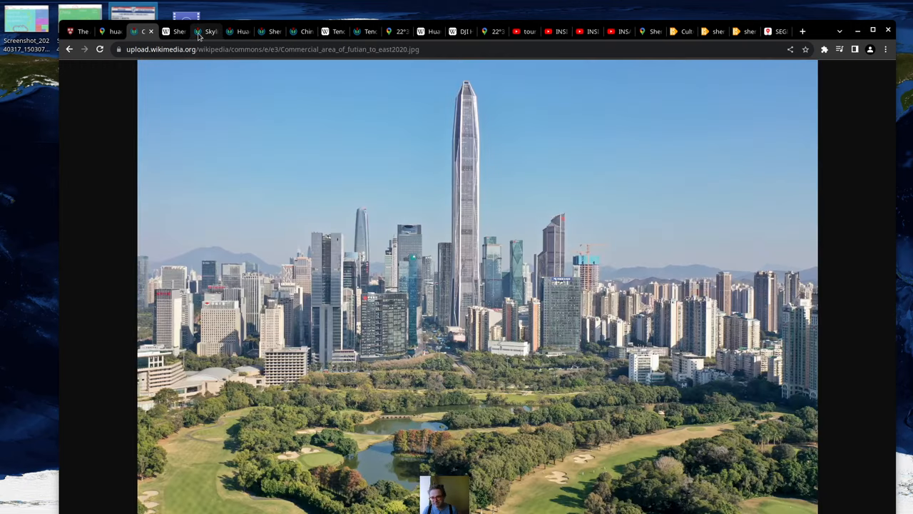
{"action": "left_click", "coordinate": [237, 32]}
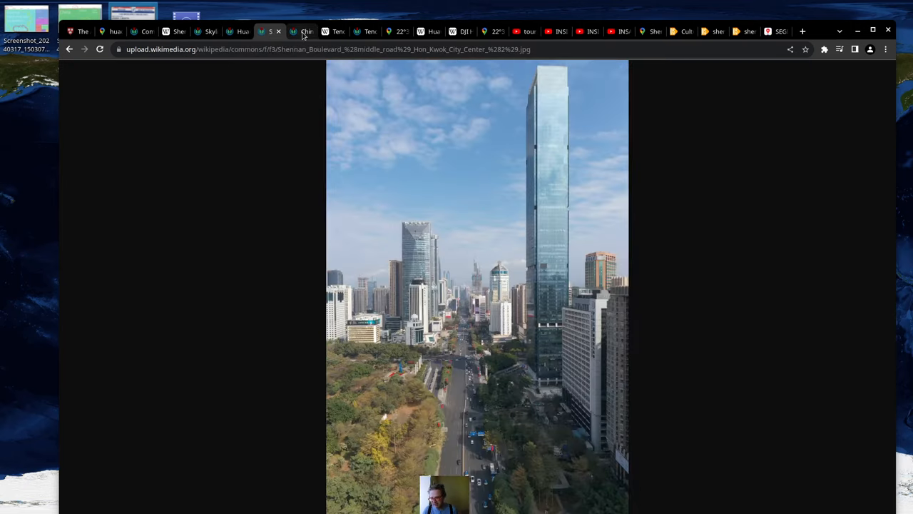
{"action": "left_click", "coordinate": [340, 31]}
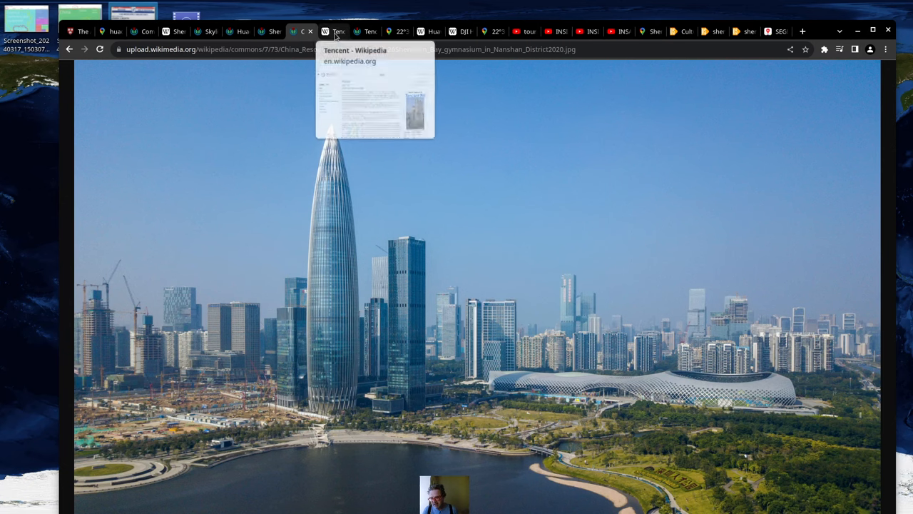
{"action": "left_click", "coordinate": [334, 31]}
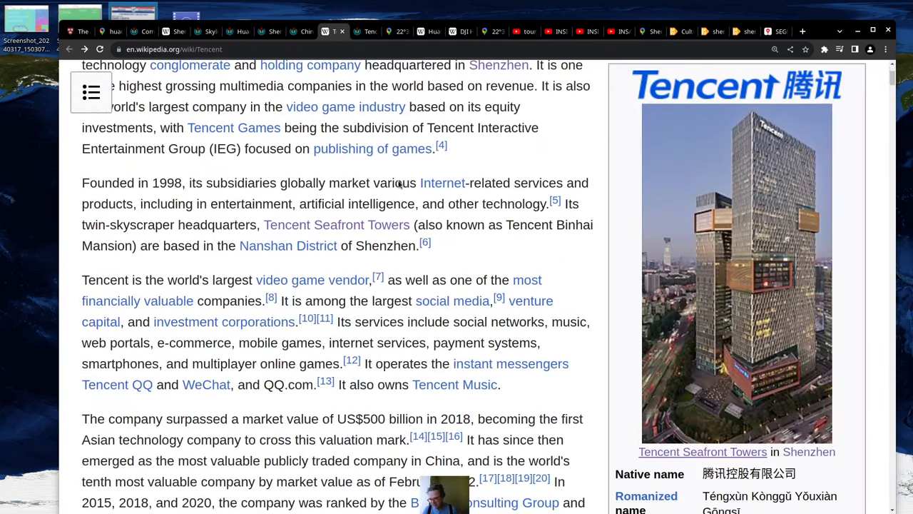
{"action": "left_click", "coordinate": [737, 271]}
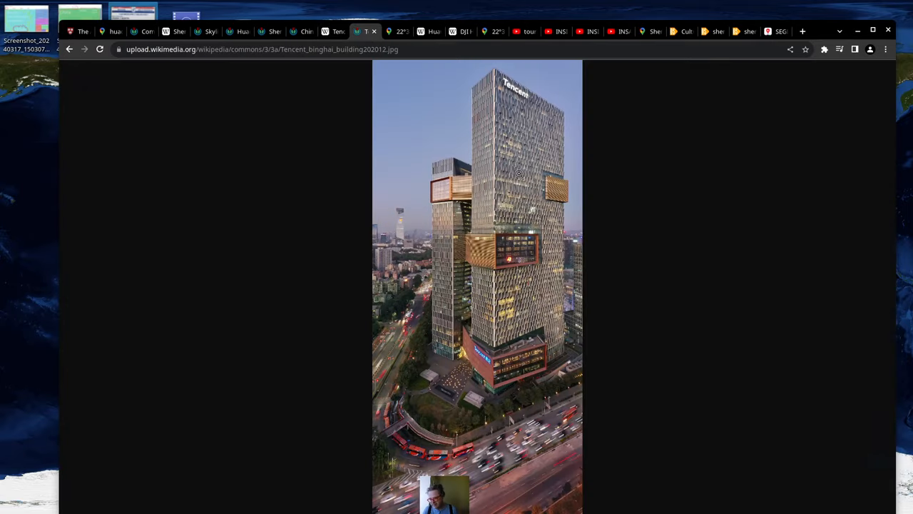
{"action": "mouse_move", "coordinate": [477, 103]}
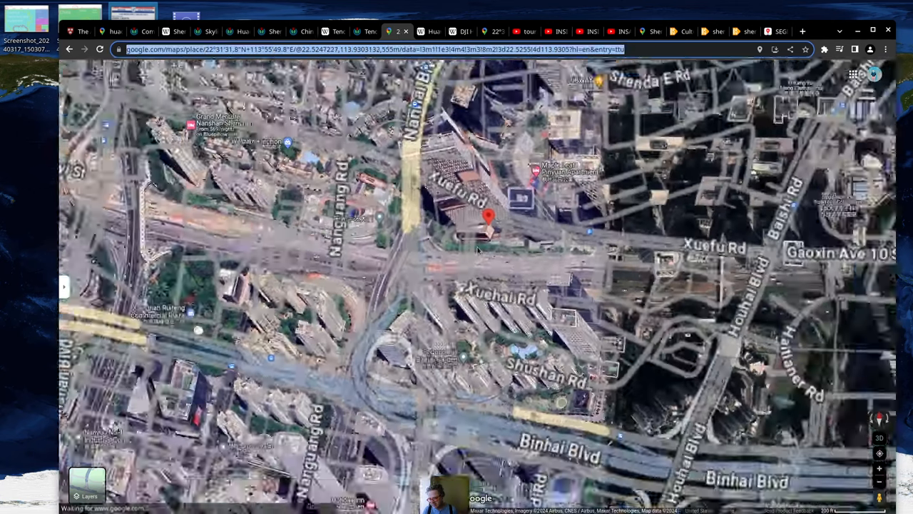
Zoom the map out around the pinned Shenzhen spot, then bring up the DJI office towers photo
{"action": "scroll", "scroll_direction": "down", "scroll_amount": 3}
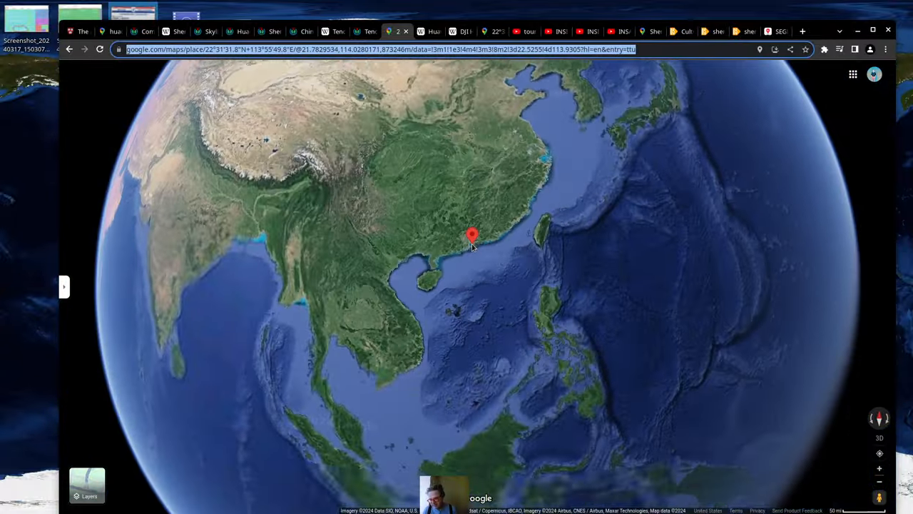
{"action": "scroll", "scroll_direction": "down", "scroll_amount": 3}
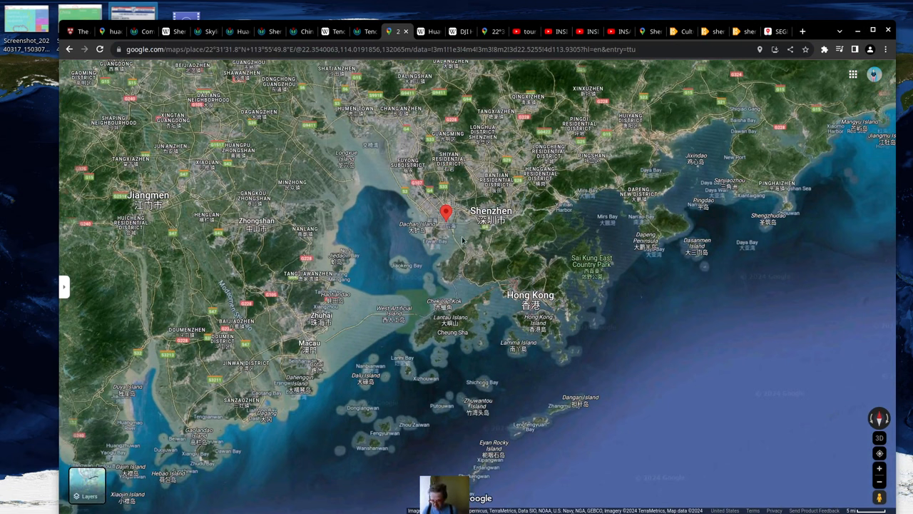
{"action": "mouse_move", "coordinate": [497, 310]}
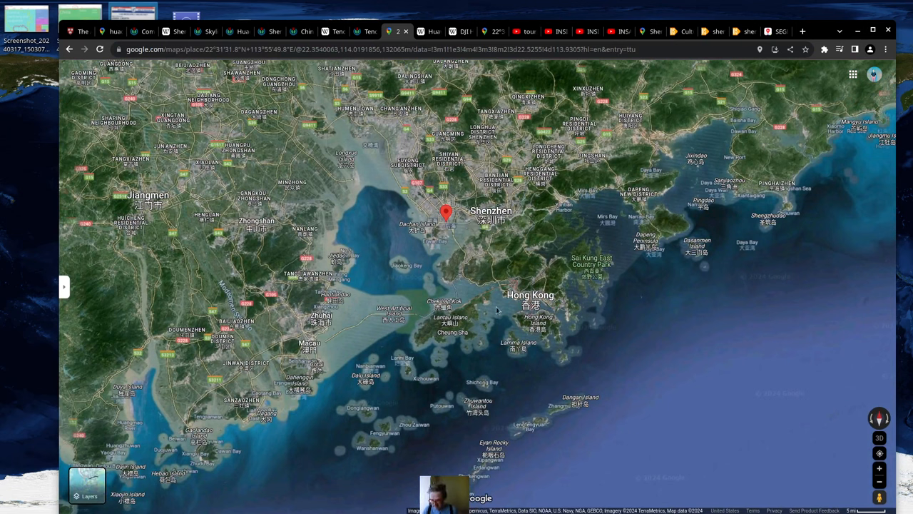
{"action": "mouse_move", "coordinate": [563, 307]}
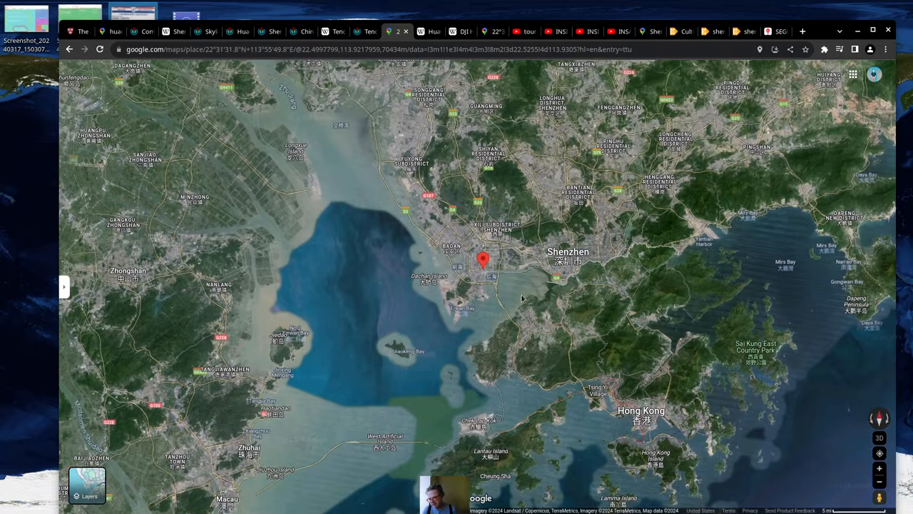
{"action": "mouse_move", "coordinate": [589, 298]}
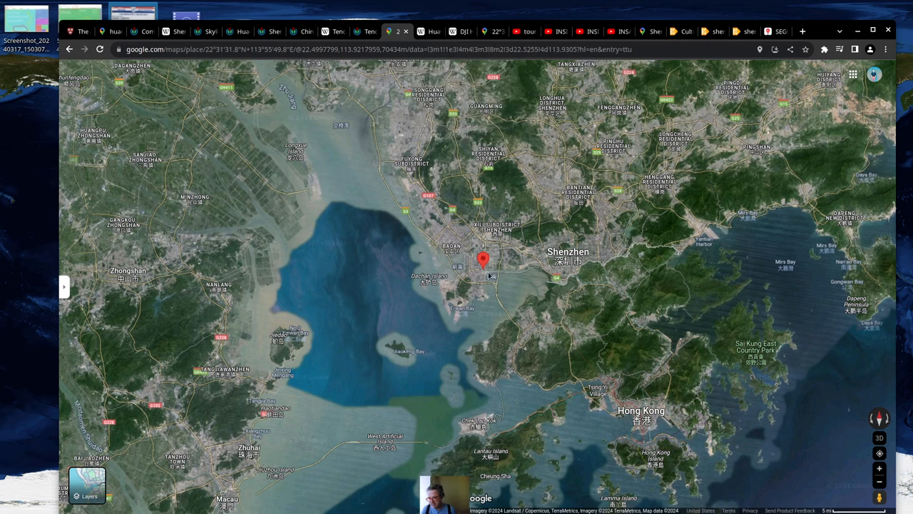
{"action": "left_click", "coordinate": [421, 32]}
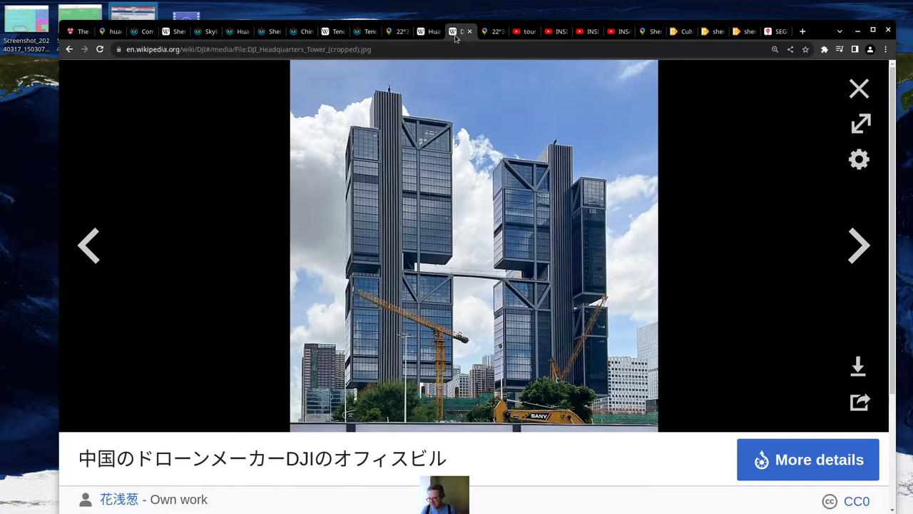
{"action": "mouse_move", "coordinate": [559, 298]}
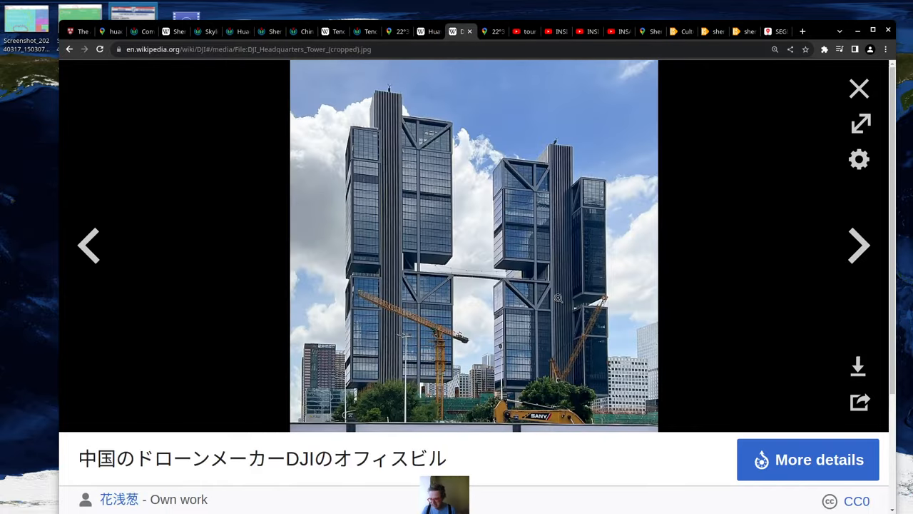
{"action": "mouse_move", "coordinate": [386, 213]}
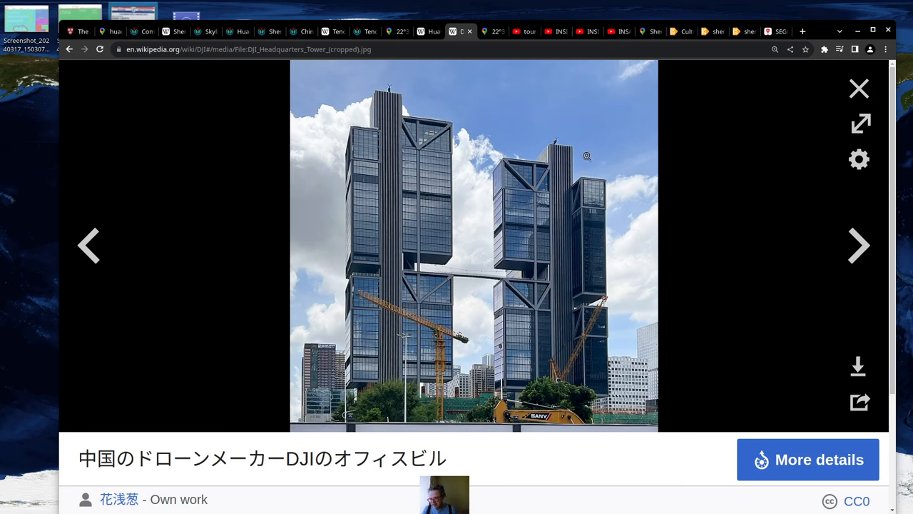
{"action": "mouse_move", "coordinate": [493, 31]}
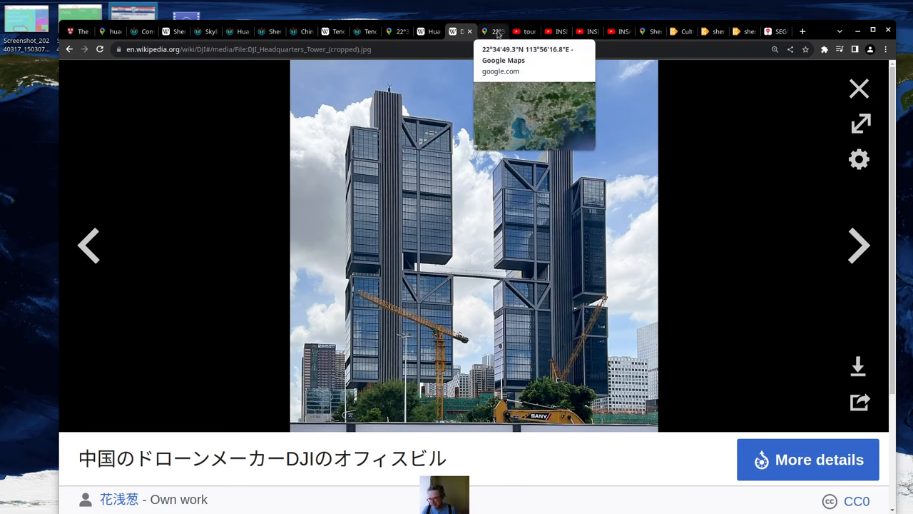
Switch from the DJI headquarters photo to the Google Maps satellite view of the Pearl River Delta
{"action": "left_click", "coordinate": [533, 115]}
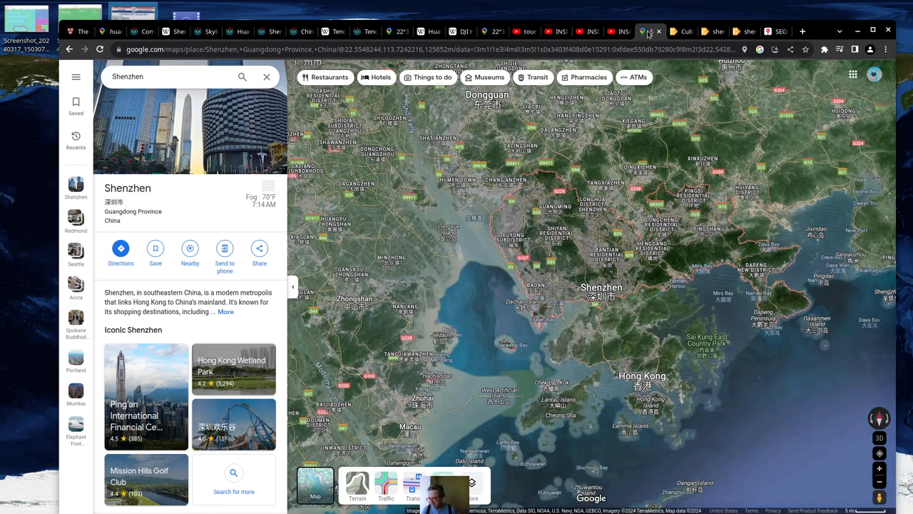
{"action": "mouse_move", "coordinate": [292, 285]}
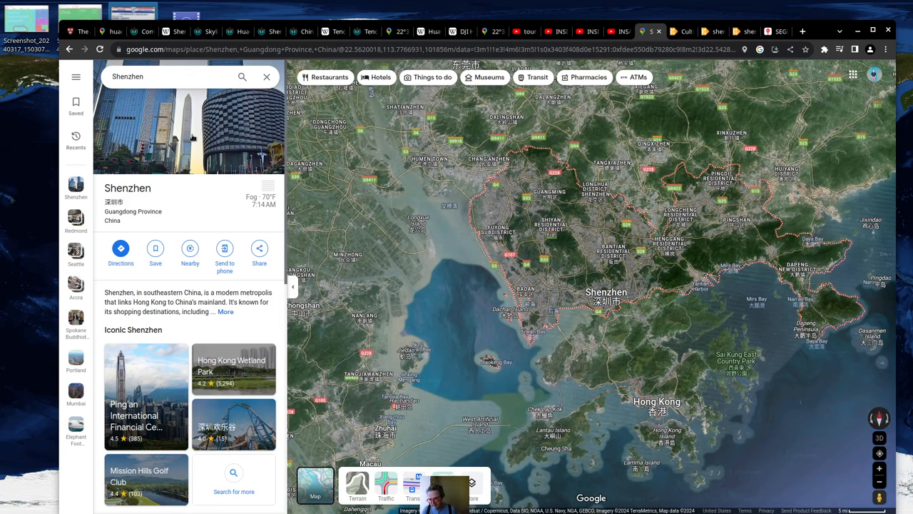
Open Shenzhen's photo gallery from the place panel header photo
{"action": "left_click", "coordinate": [145, 397]}
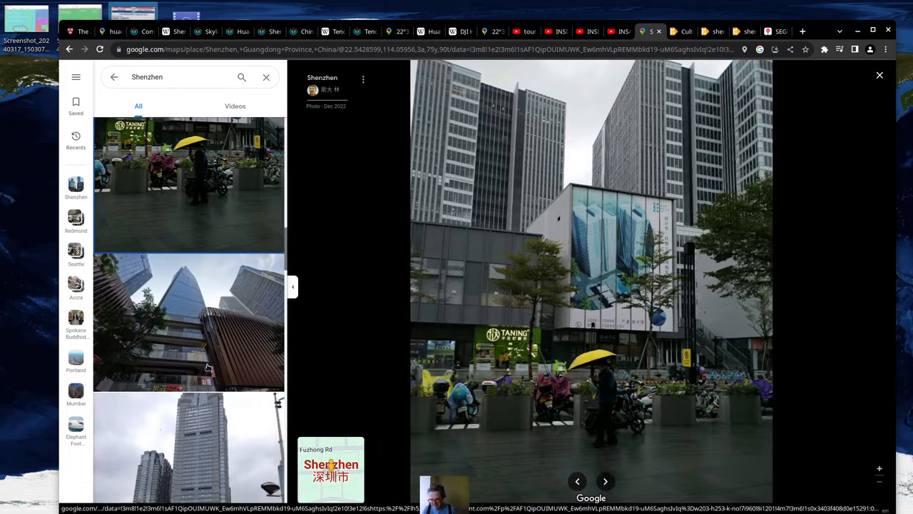
Scroll through the Shenzhen photos, then close the viewer to return to the satellite map
{"action": "scroll", "scroll_direction": "down", "scroll_amount": 3}
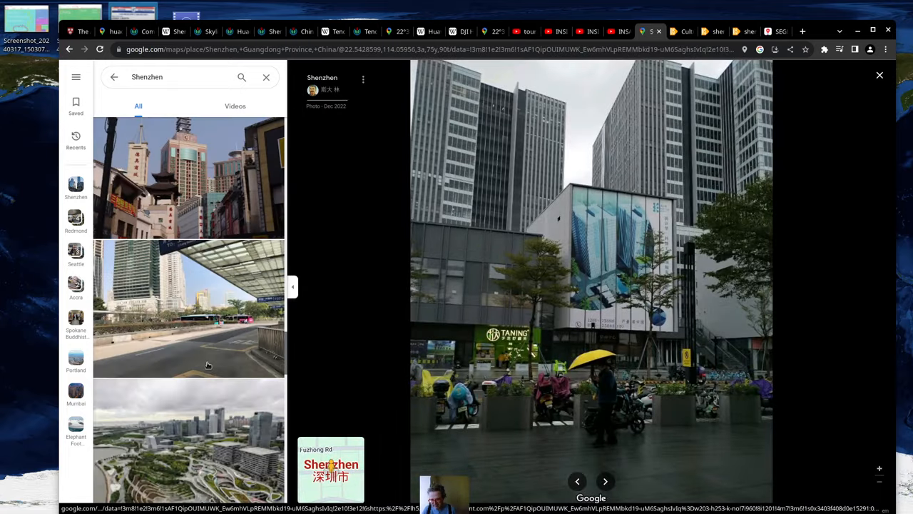
{"action": "scroll", "scroll_direction": "down", "scroll_amount": 3}
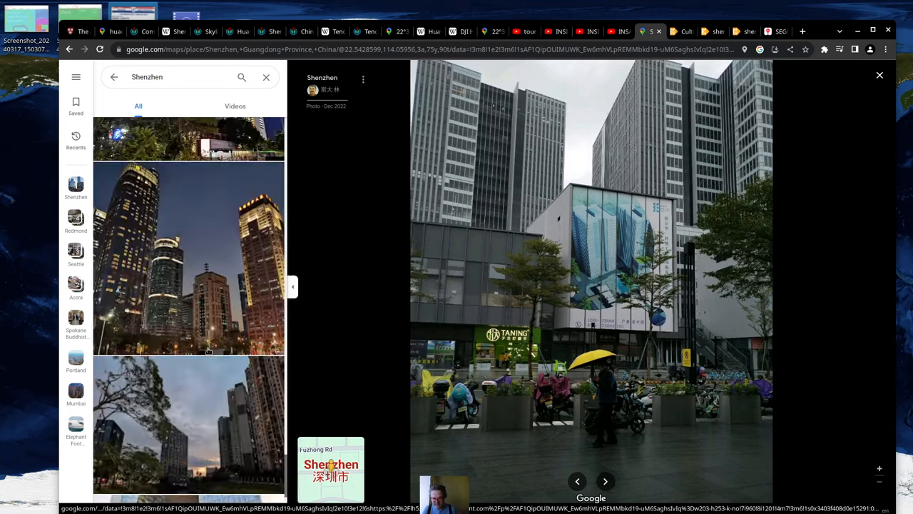
{"action": "scroll", "scroll_direction": "down", "scroll_amount": 3}
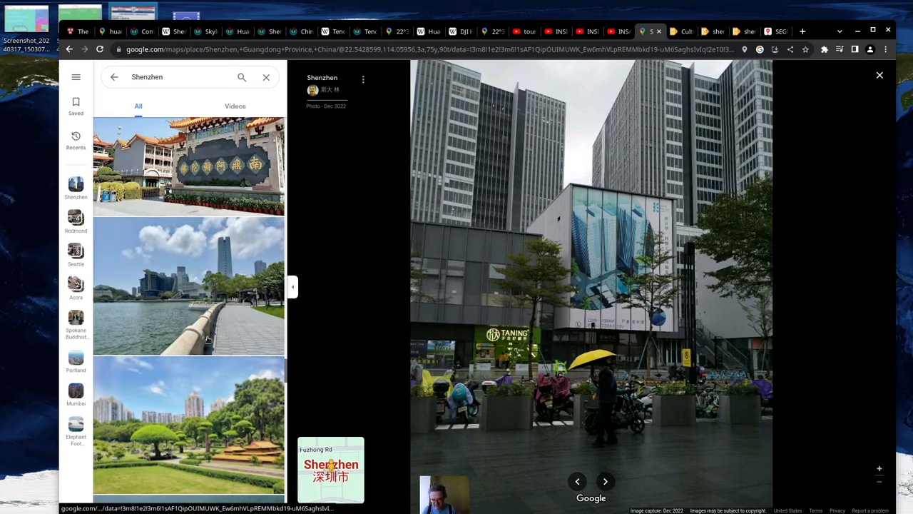
{"action": "scroll", "scroll_direction": "down", "scroll_amount": 3}
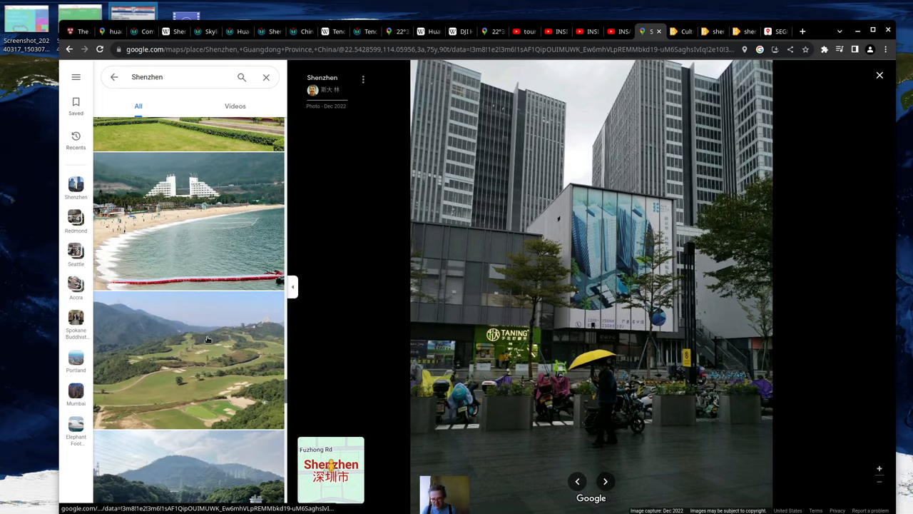
{"action": "mouse_move", "coordinate": [234, 315]}
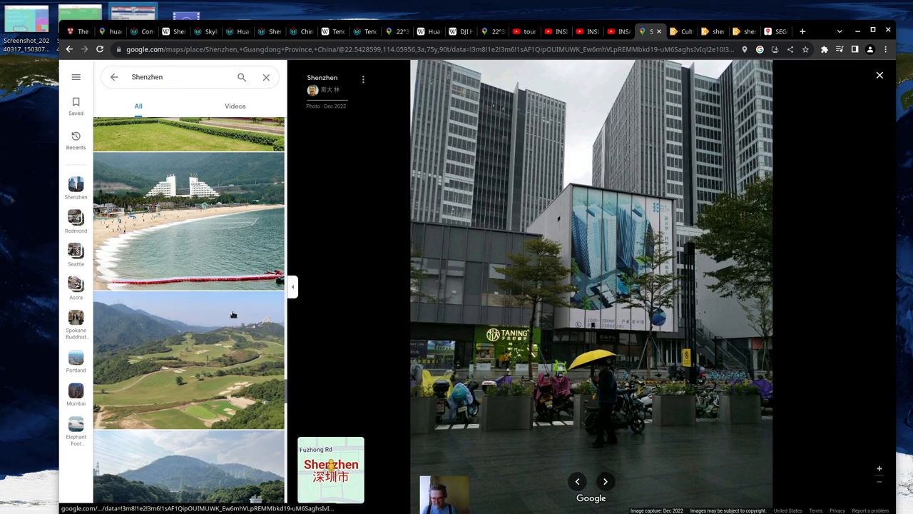
{"action": "scroll", "scroll_direction": "down", "scroll_amount": 3}
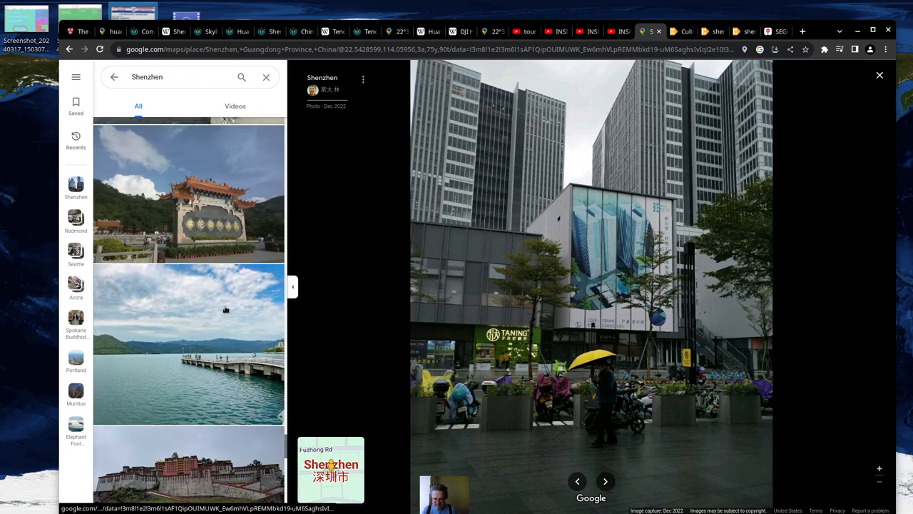
{"action": "scroll", "scroll_direction": "down", "scroll_amount": 3}
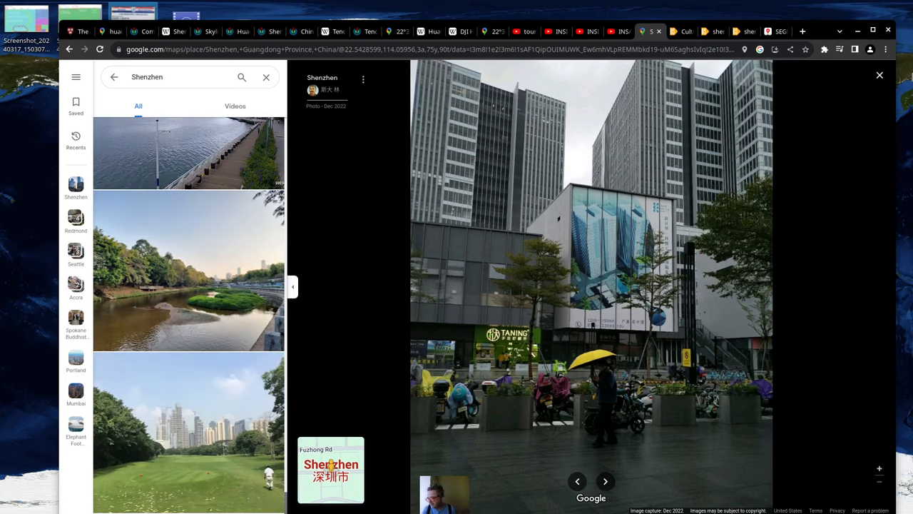
{"action": "left_click", "coordinate": [879, 75]}
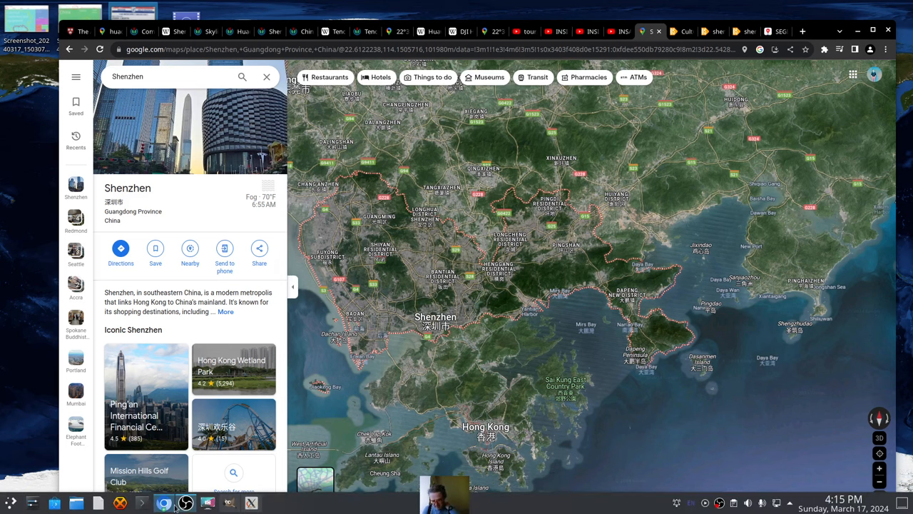
{"action": "mouse_move", "coordinate": [208, 502]}
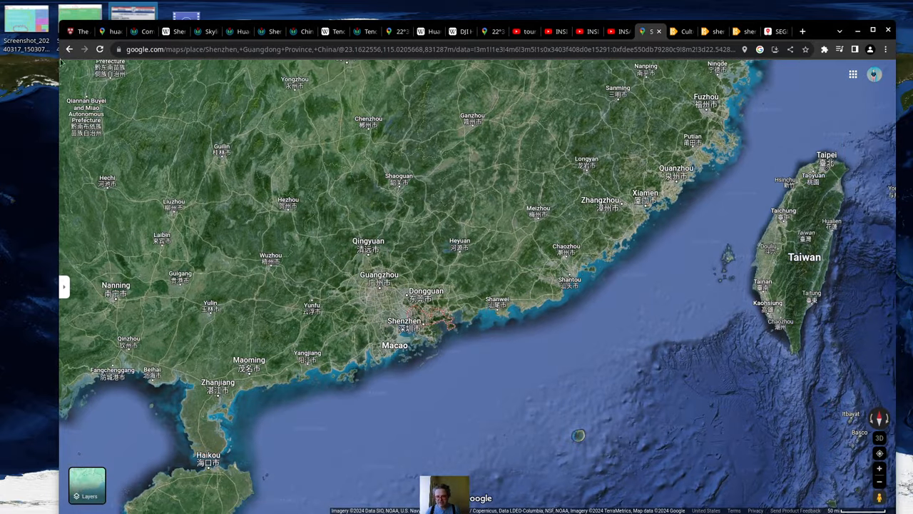
Switch to the Growth Lab 2021 electronics export treemap showing China at 46.10%
{"action": "left_click", "coordinate": [79, 31]}
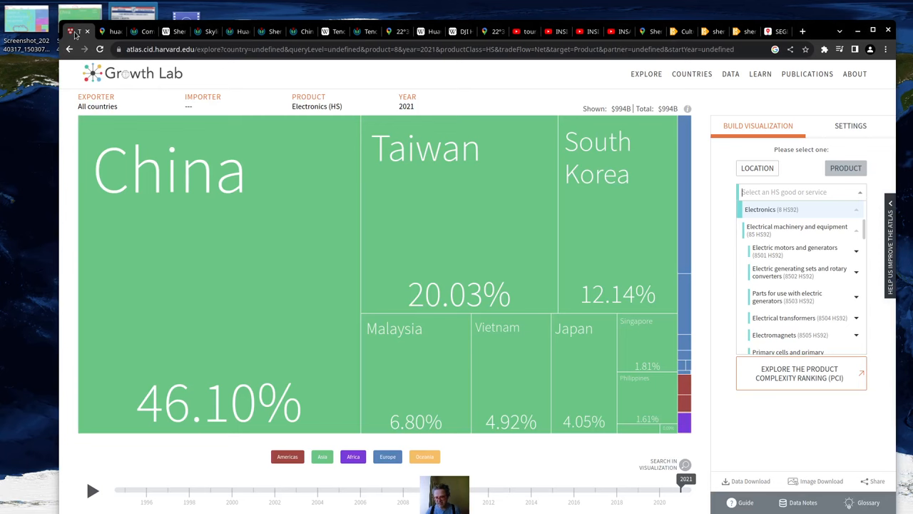
{"action": "mouse_move", "coordinate": [126, 339]}
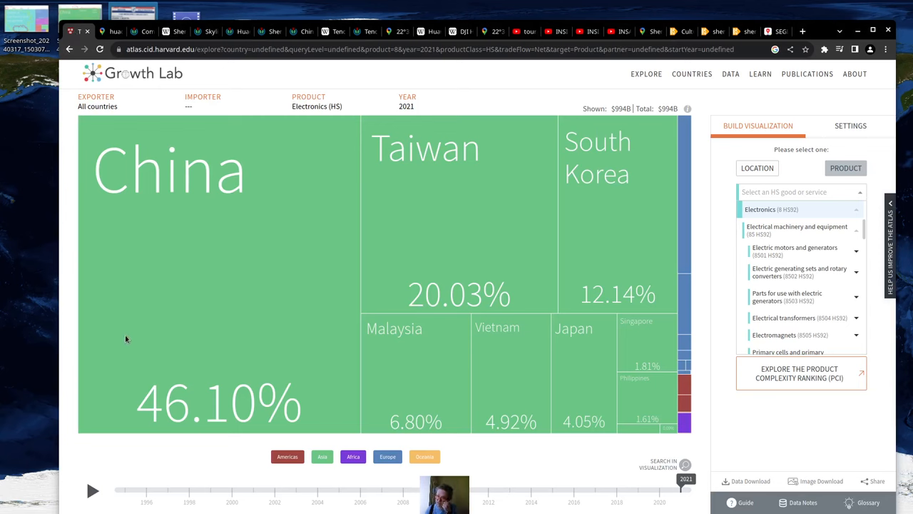
{"action": "mouse_move", "coordinate": [177, 449]}
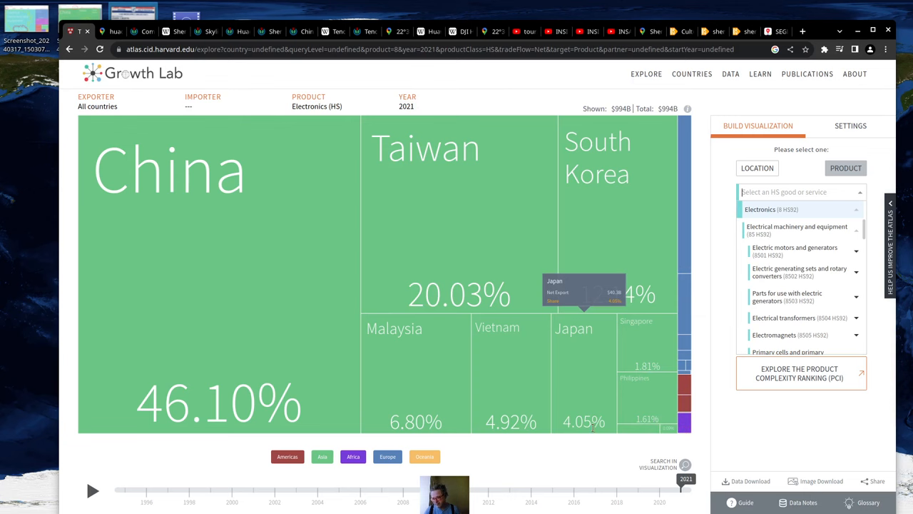
{"action": "mouse_move", "coordinate": [627, 235]}
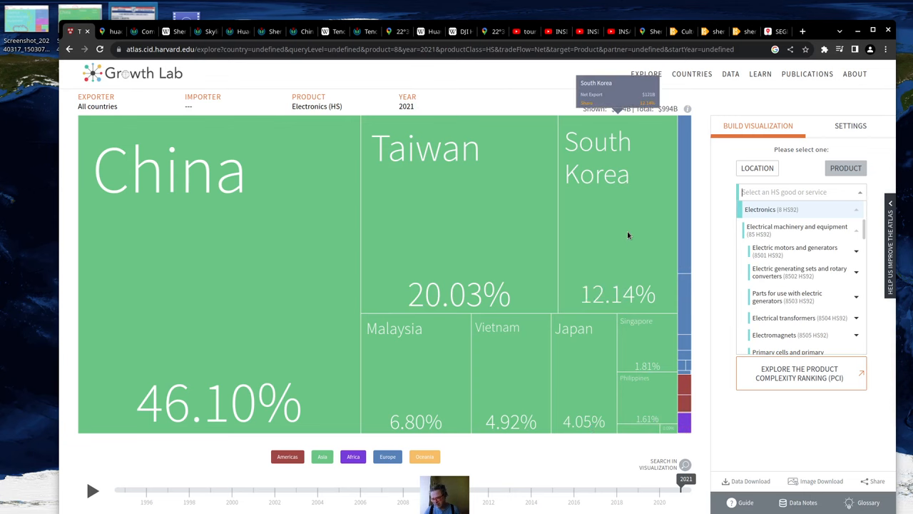
{"action": "mouse_move", "coordinate": [424, 217]}
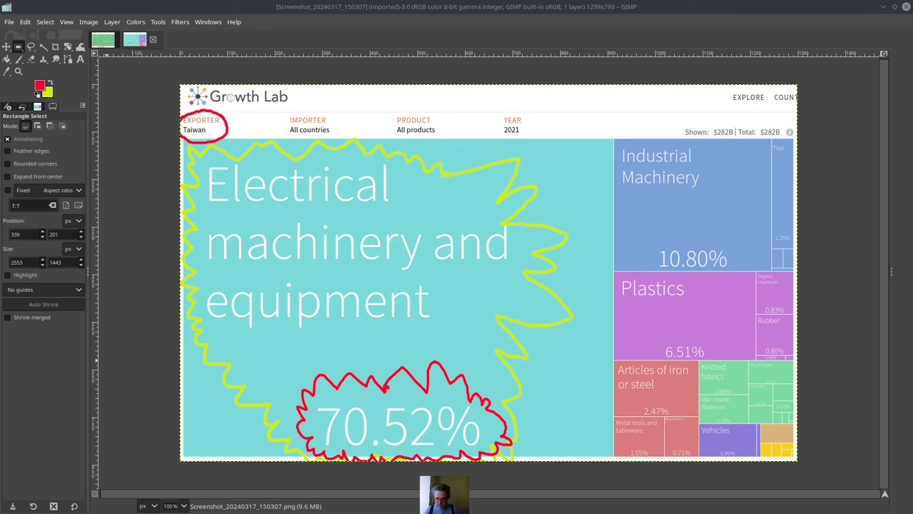
{"action": "mouse_move", "coordinate": [331, 393]}
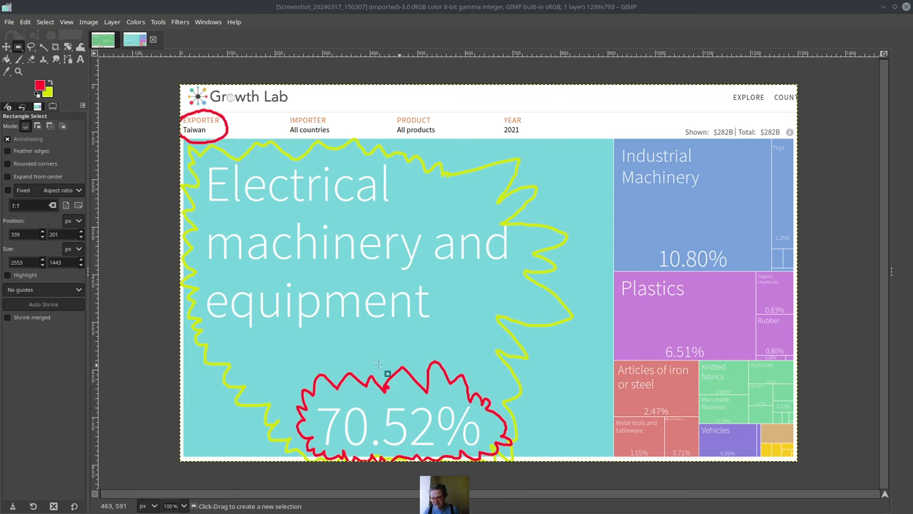
{"action": "mouse_move", "coordinate": [370, 402]}
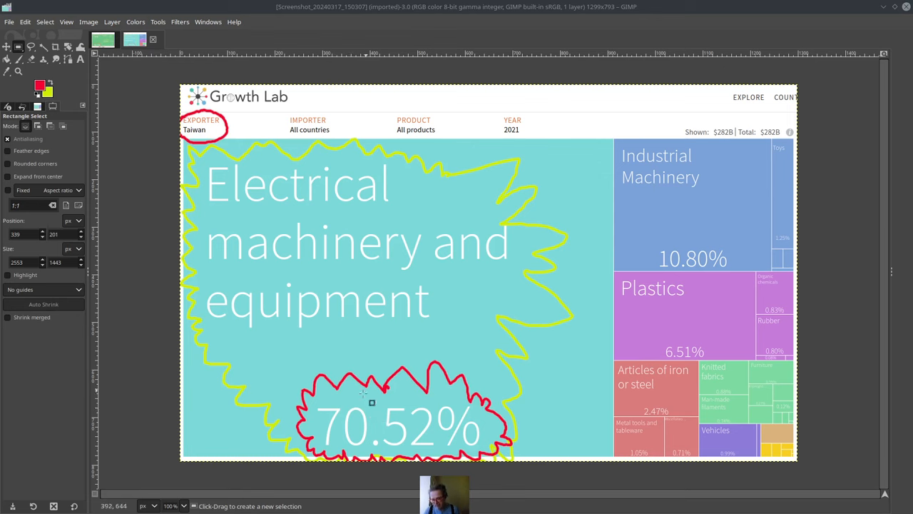
{"action": "mouse_move", "coordinate": [365, 433]}
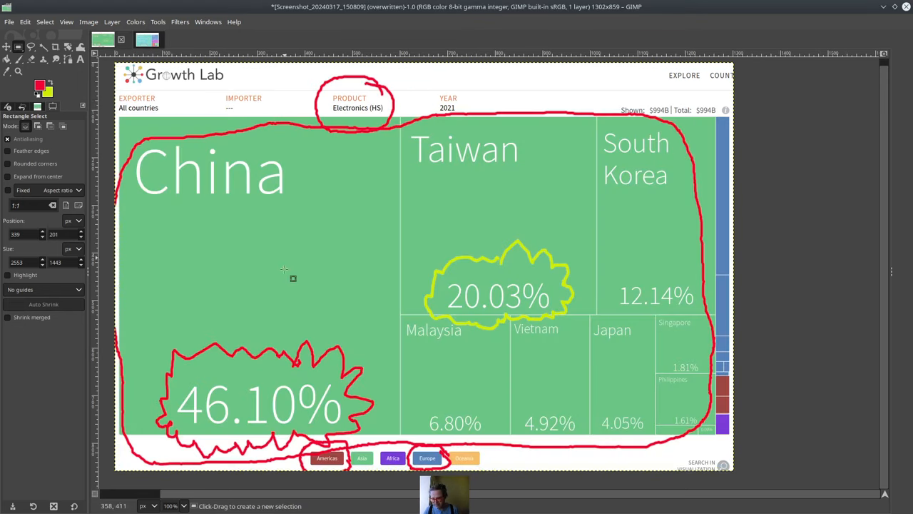
{"action": "mouse_move", "coordinate": [516, 267]}
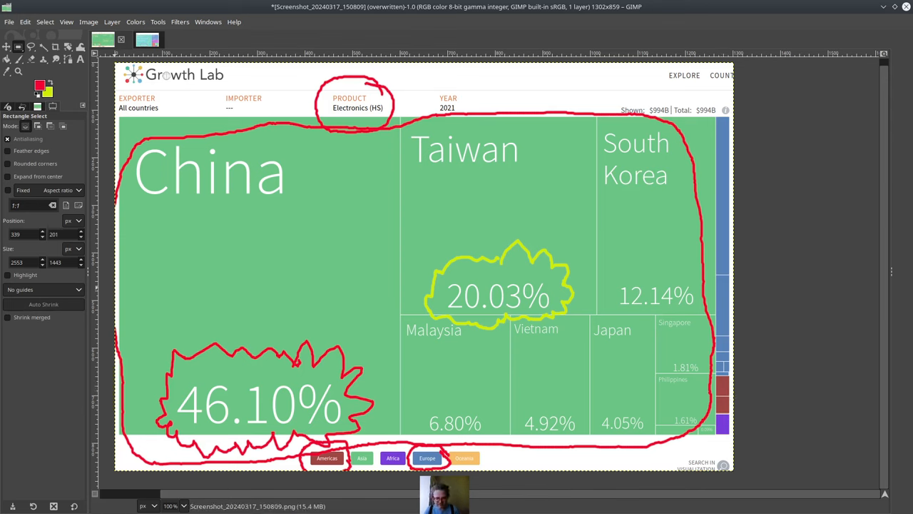
{"action": "mouse_move", "coordinate": [306, 259]}
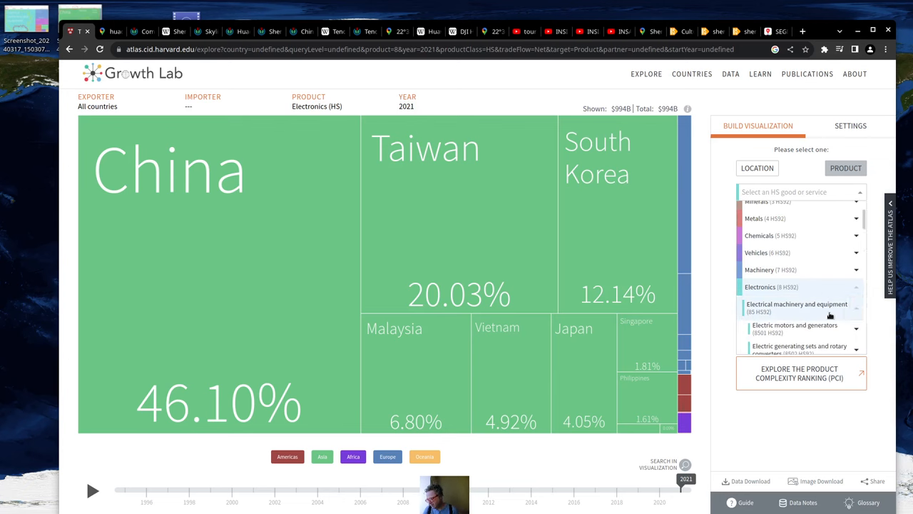
{"action": "scroll", "scroll_direction": "down", "scroll_amount": 3}
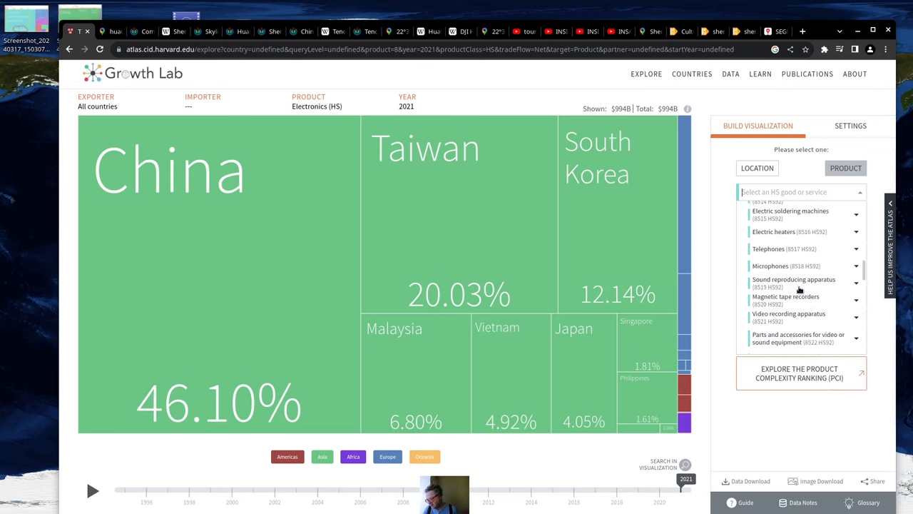
{"action": "scroll", "scroll_direction": "down", "scroll_amount": 3}
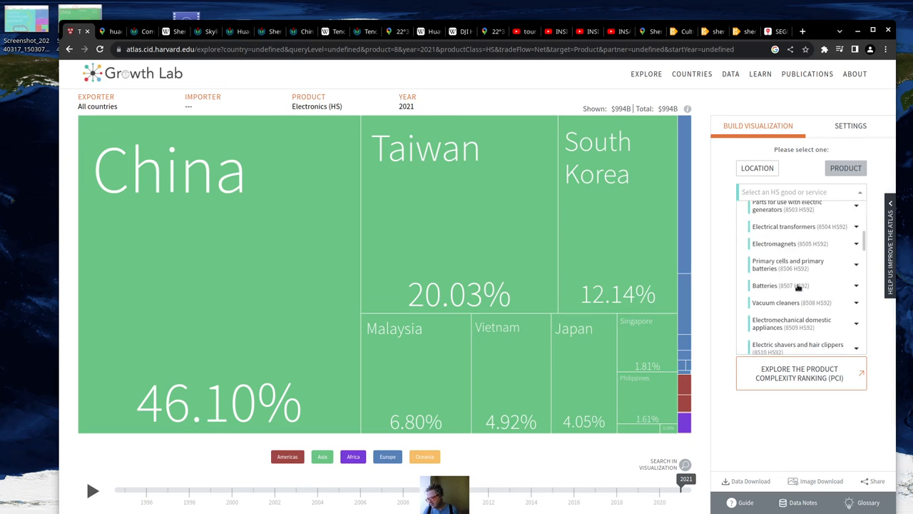
{"action": "scroll", "scroll_direction": "down", "scroll_amount": 3}
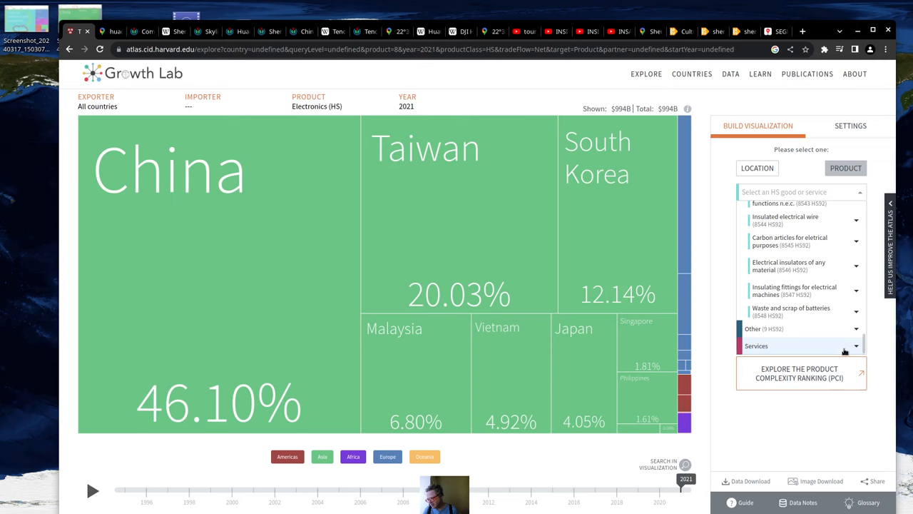
{"action": "left_click", "coordinate": [756, 345]}
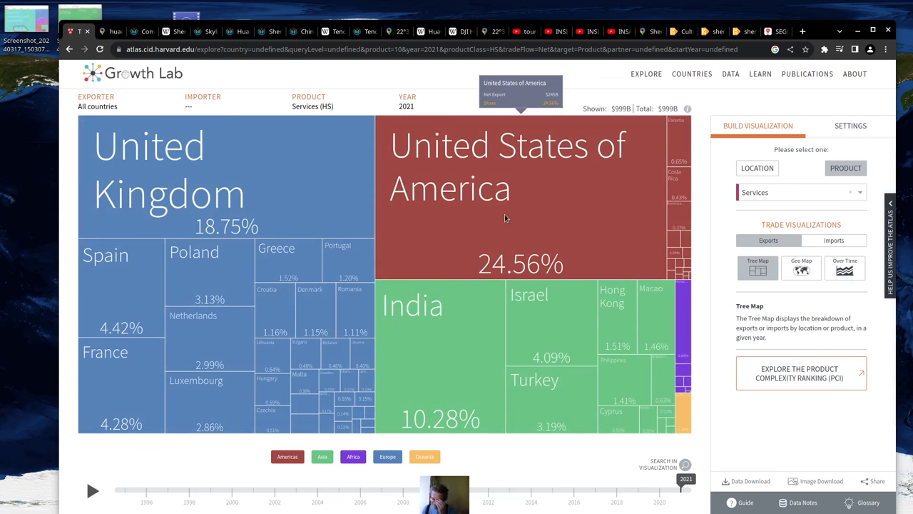
{"action": "mouse_move", "coordinate": [505, 211]}
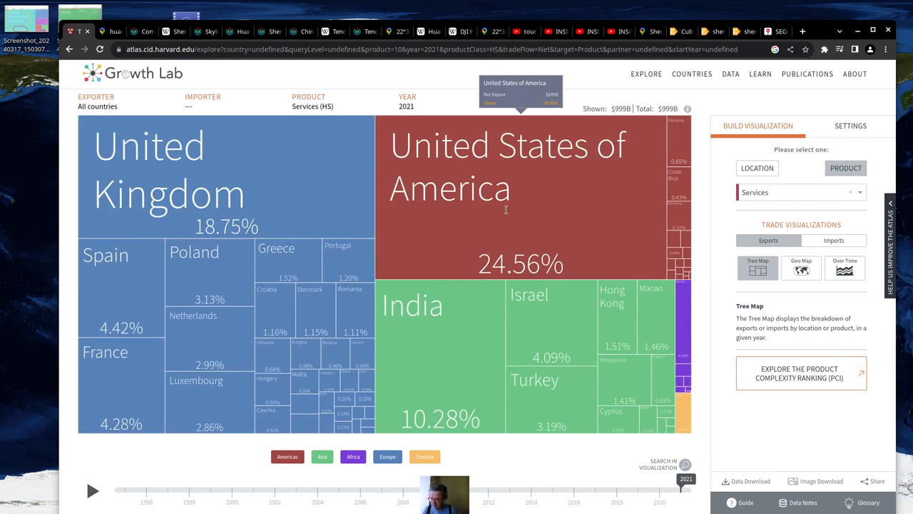
{"action": "mouse_move", "coordinate": [530, 214]}
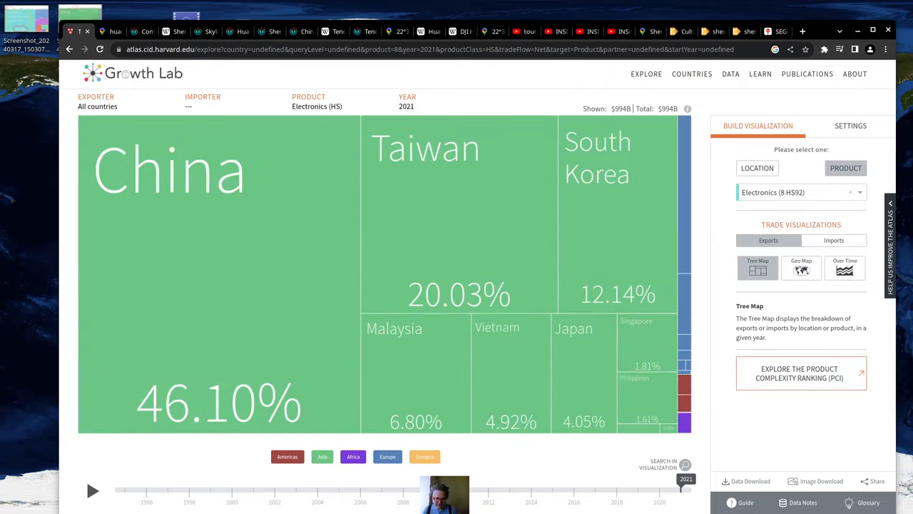
{"action": "left_click", "coordinate": [767, 32]}
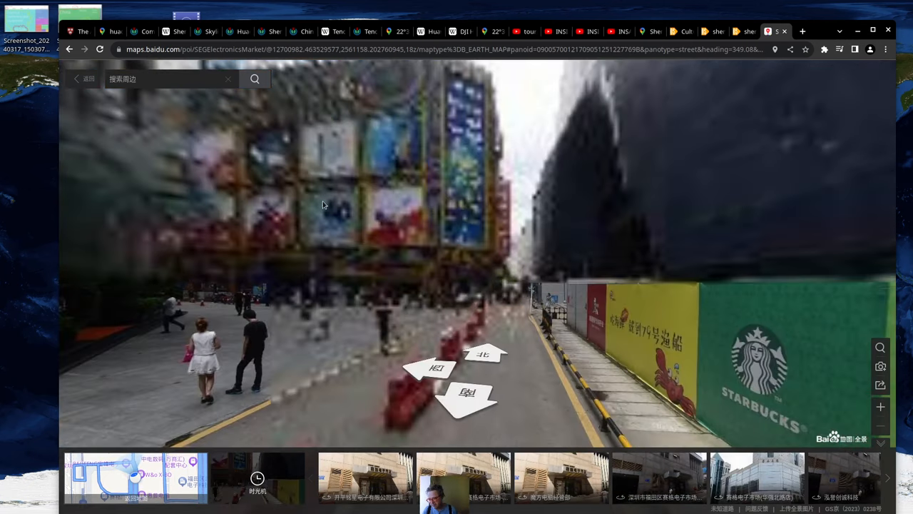
Turn the panorama to face the SEG electronics market building and move closer
{"action": "left_click", "coordinate": [485, 353]}
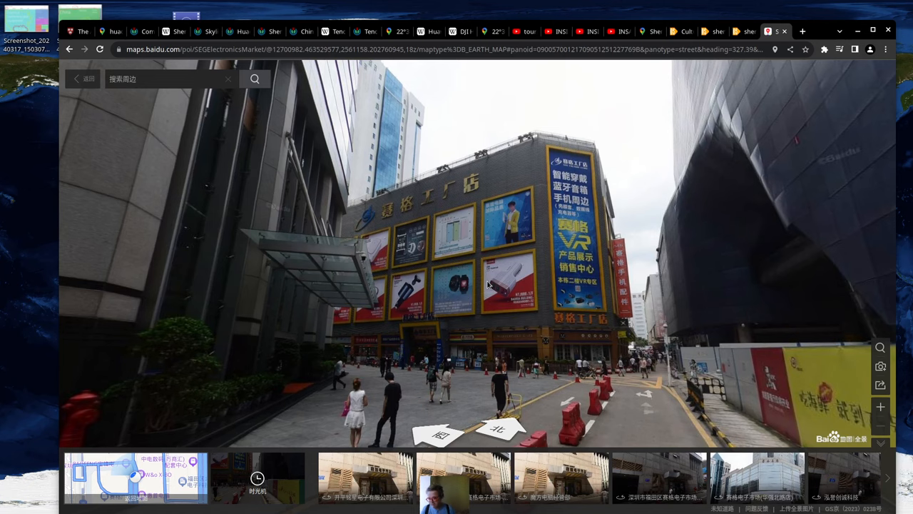
{"action": "mouse_move", "coordinate": [525, 259]}
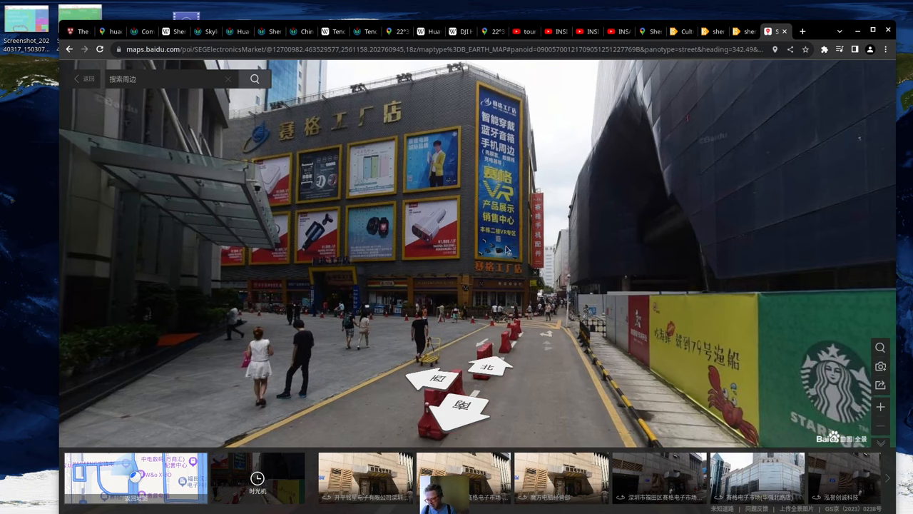
{"action": "mouse_move", "coordinate": [496, 258]}
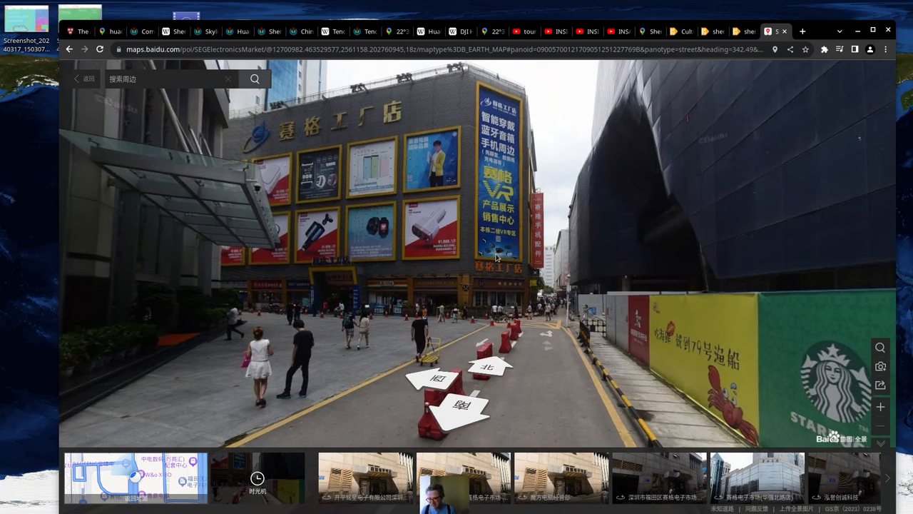
{"action": "mouse_move", "coordinate": [457, 169]}
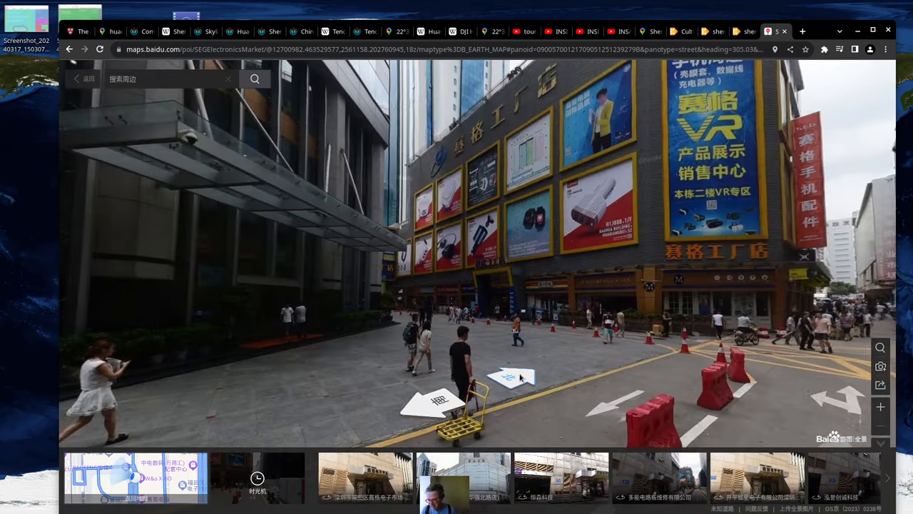
{"action": "left_click", "coordinate": [507, 377]}
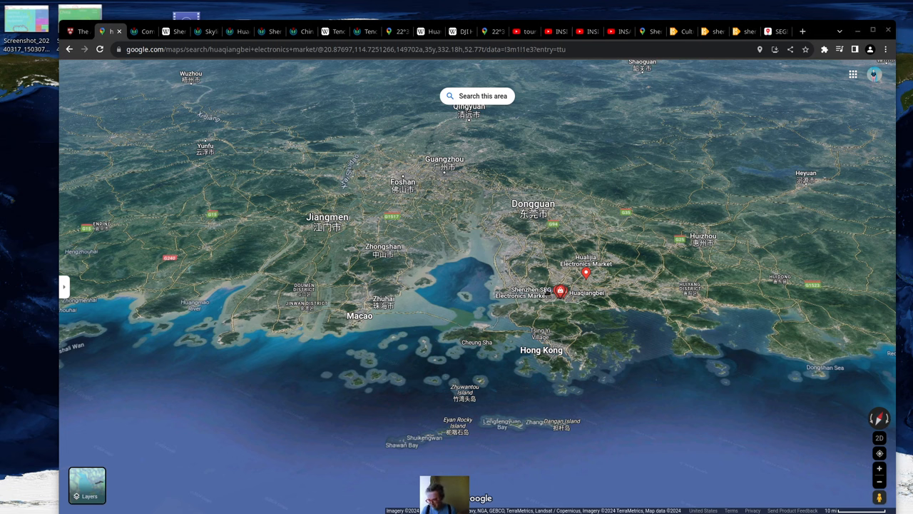
{"action": "mouse_move", "coordinate": [562, 308]}
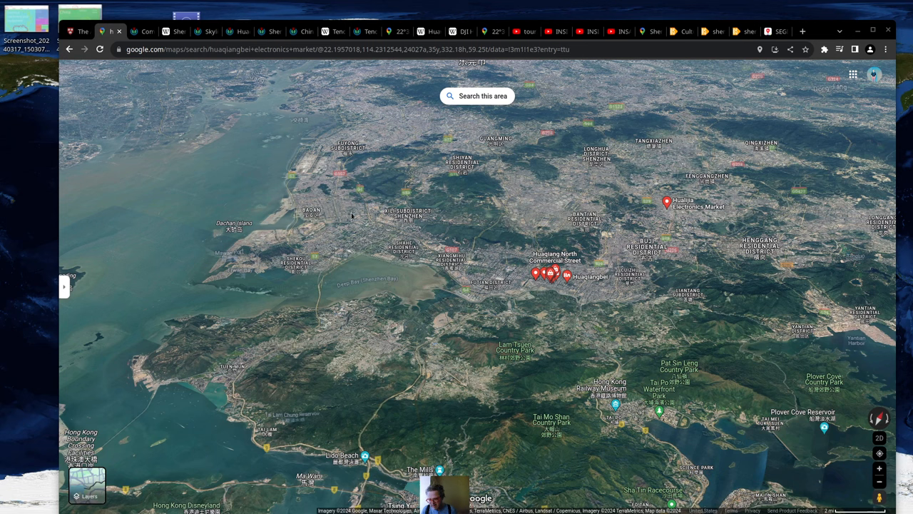
{"action": "mouse_move", "coordinate": [491, 257]}
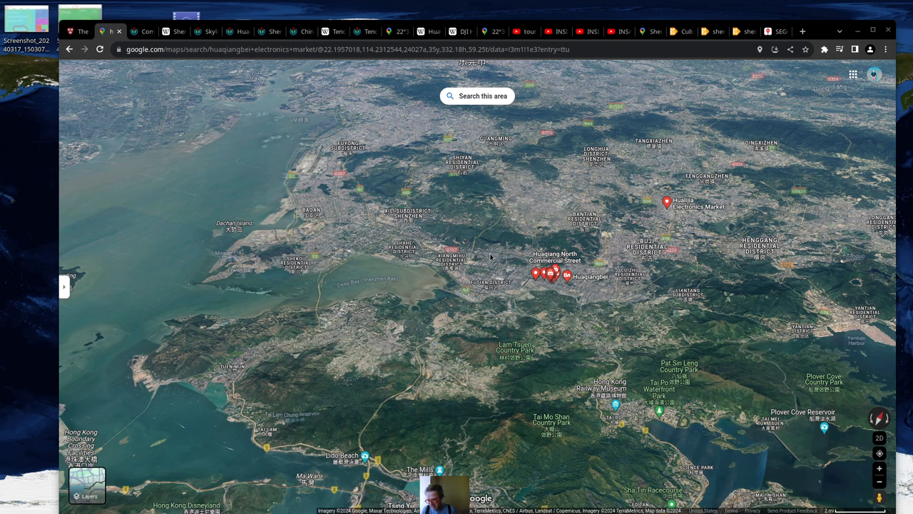
{"action": "mouse_move", "coordinate": [565, 297]}
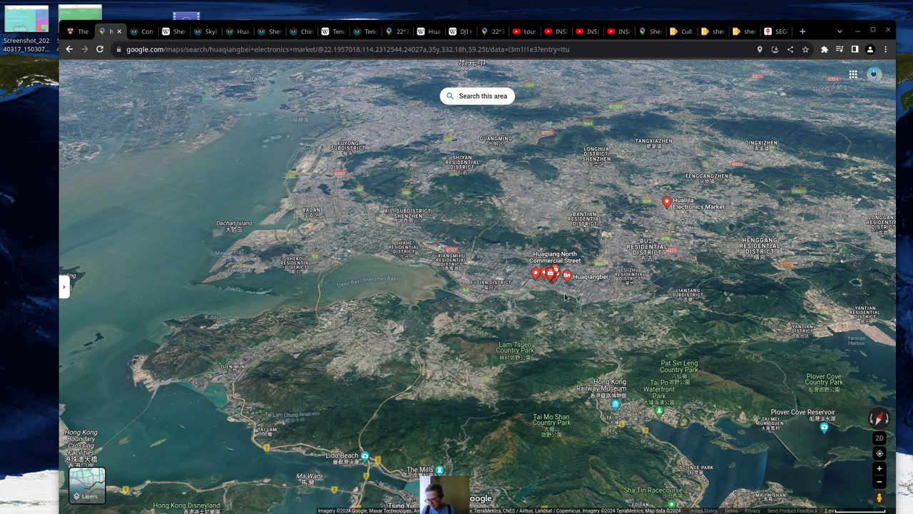
{"action": "mouse_move", "coordinate": [528, 208]}
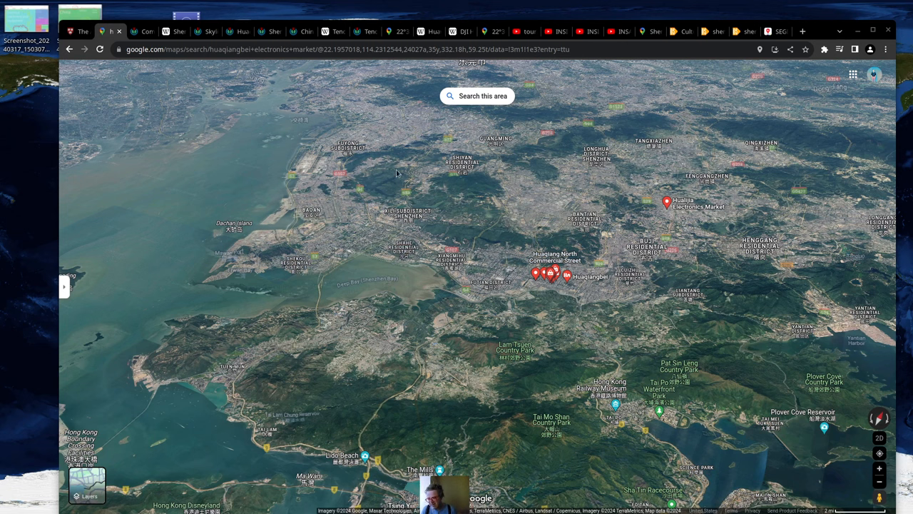
{"action": "mouse_move", "coordinate": [454, 197]}
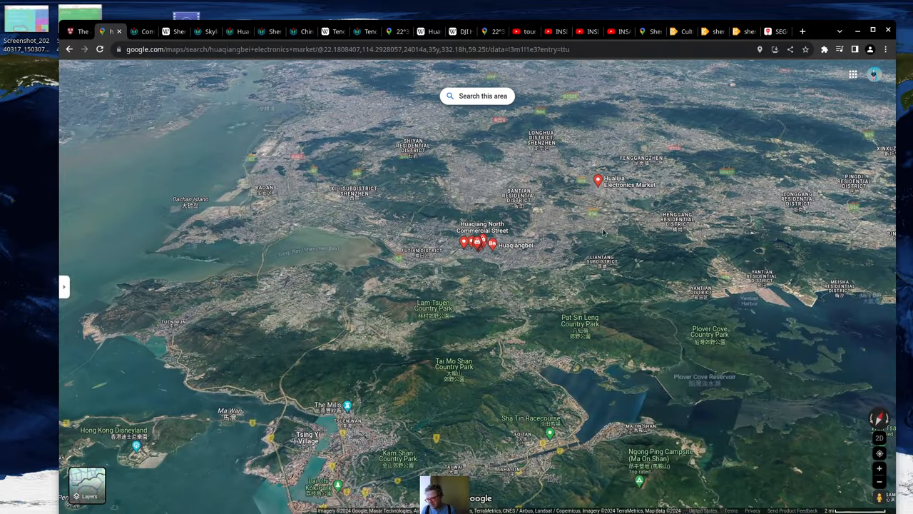
{"action": "mouse_move", "coordinate": [602, 221]}
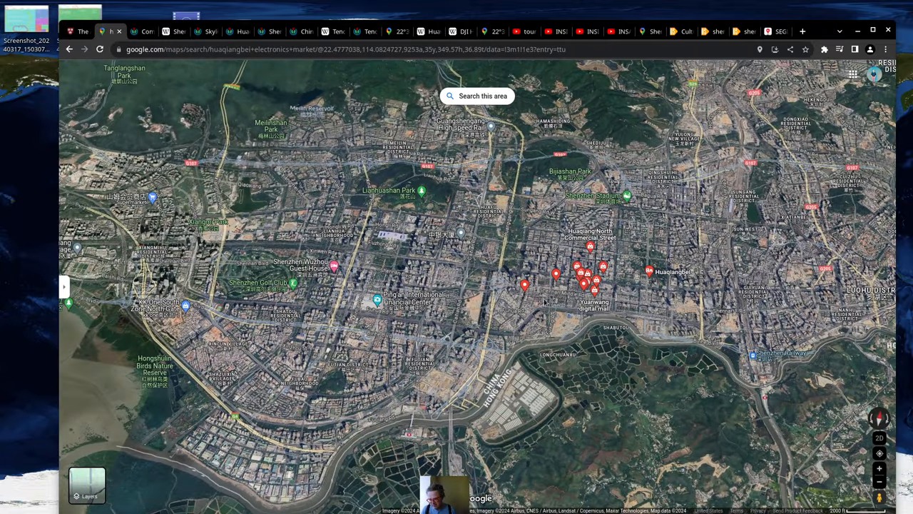
{"action": "mouse_move", "coordinate": [519, 327]}
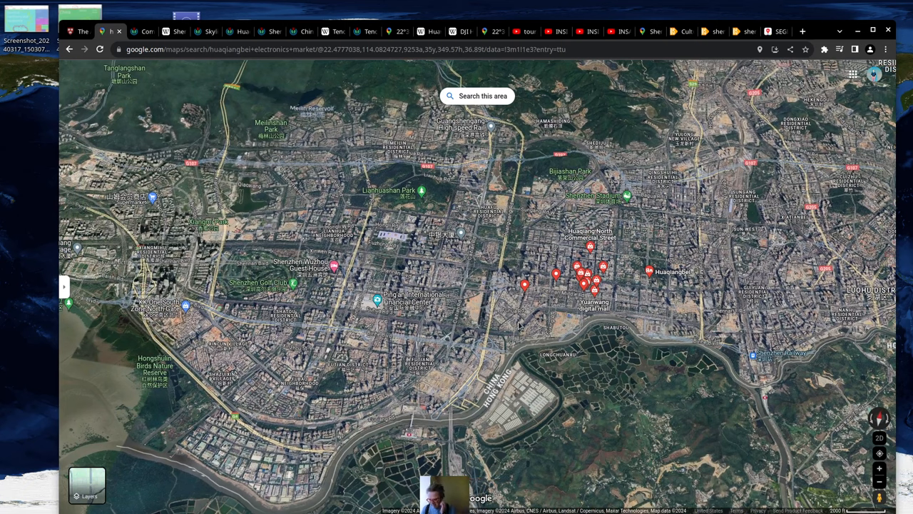
{"action": "mouse_move", "coordinate": [548, 325]}
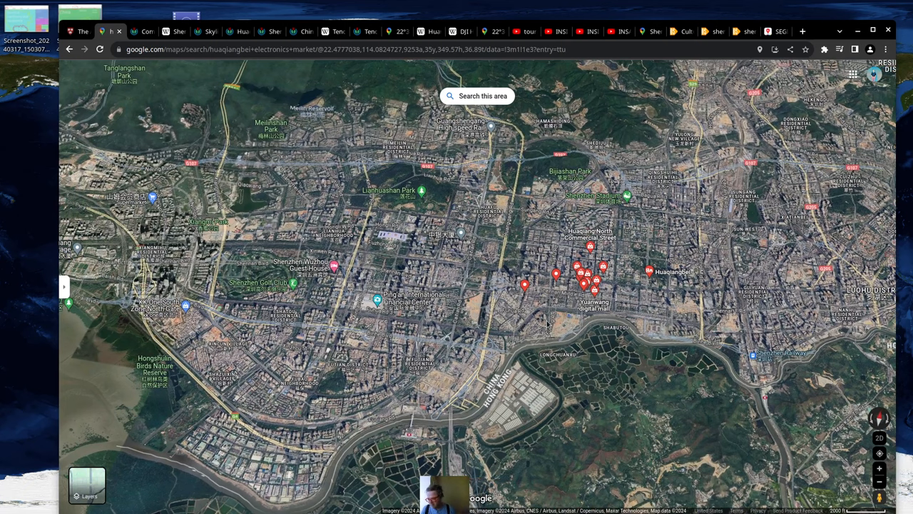
Adjust the zoom over the Huaqiangbei market pins, then bring up Wikipedia's skyscraper cities list
{"action": "scroll", "scroll_direction": "down", "scroll_amount": 3}
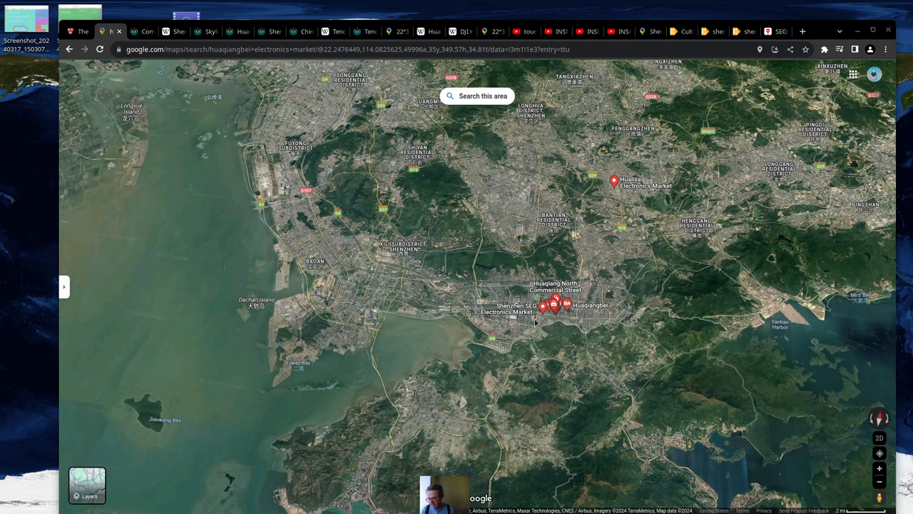
{"action": "mouse_move", "coordinate": [527, 288]}
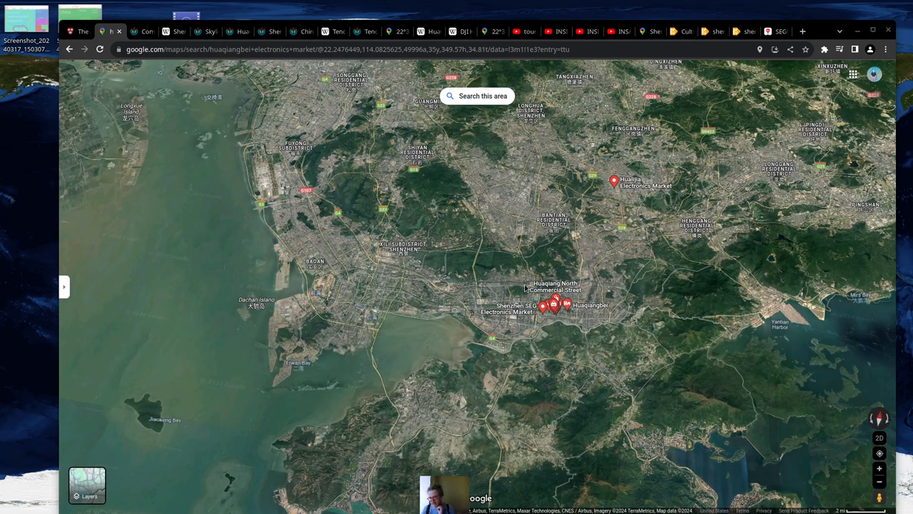
{"action": "left_click", "coordinate": [173, 31]}
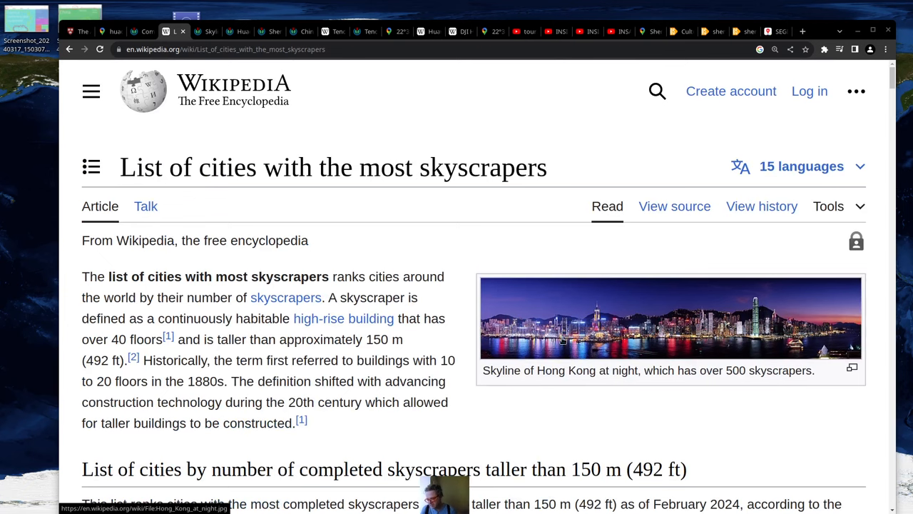
Scroll to the ranking table with Shenzhen second at 410, then enlarge the Hong Kong skyline photo
{"action": "scroll", "scroll_direction": "down", "scroll_amount": 3}
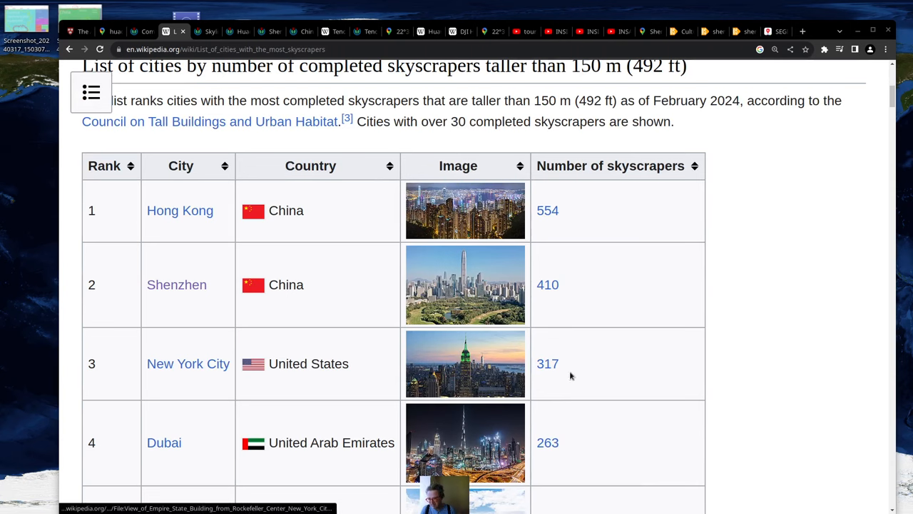
{"action": "scroll", "scroll_direction": "down", "scroll_amount": 3}
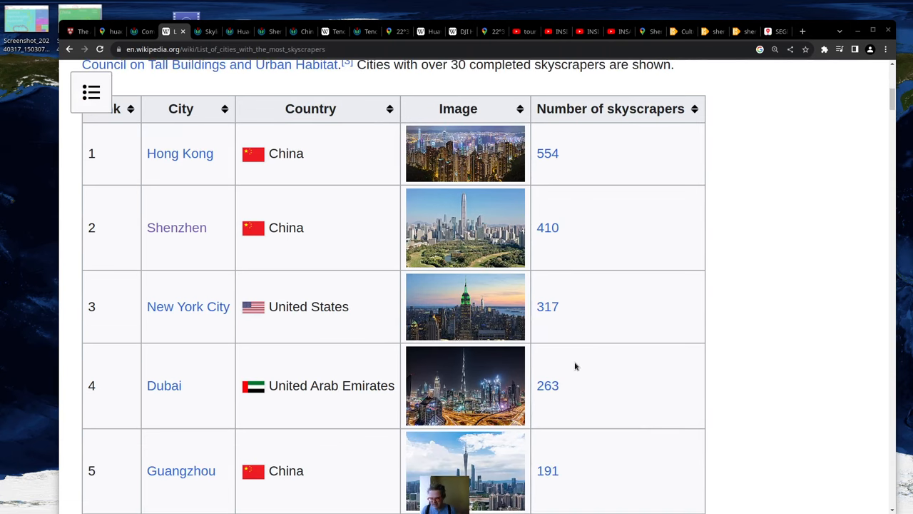
{"action": "mouse_move", "coordinate": [591, 385]}
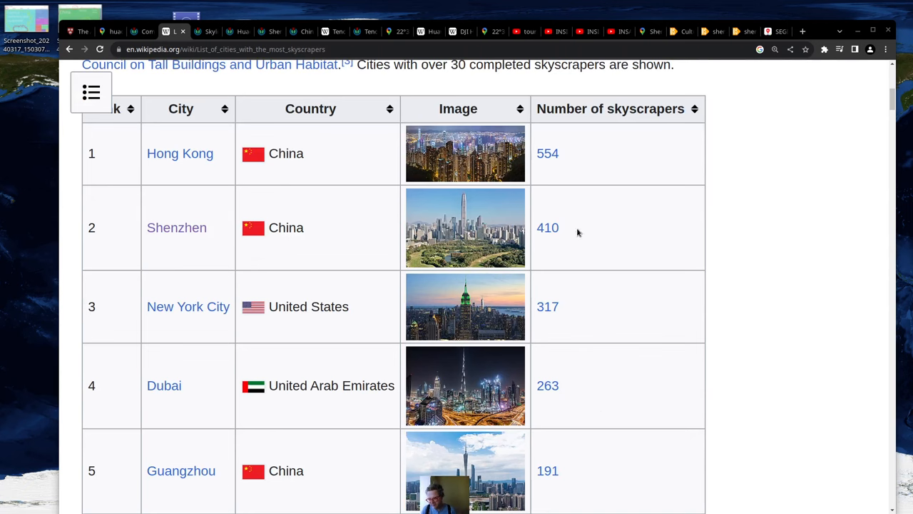
{"action": "mouse_move", "coordinate": [592, 227]}
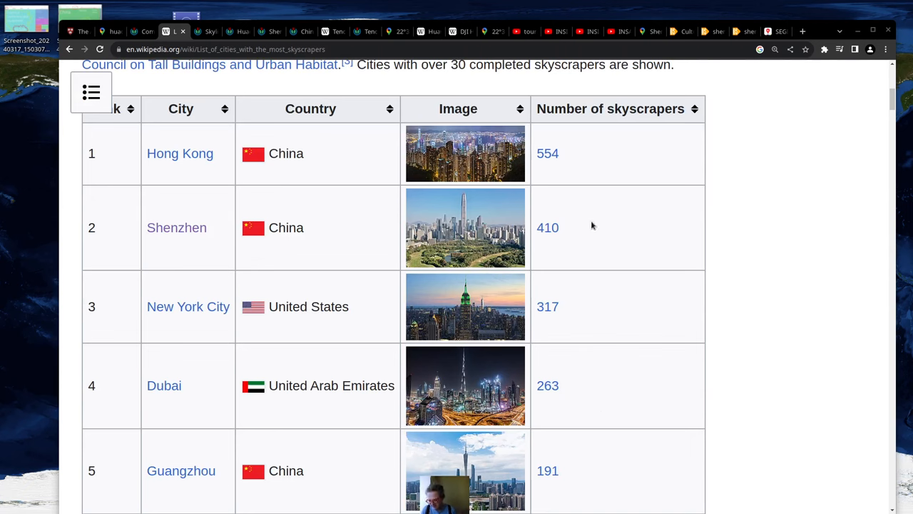
{"action": "scroll", "scroll_direction": "down", "scroll_amount": 3}
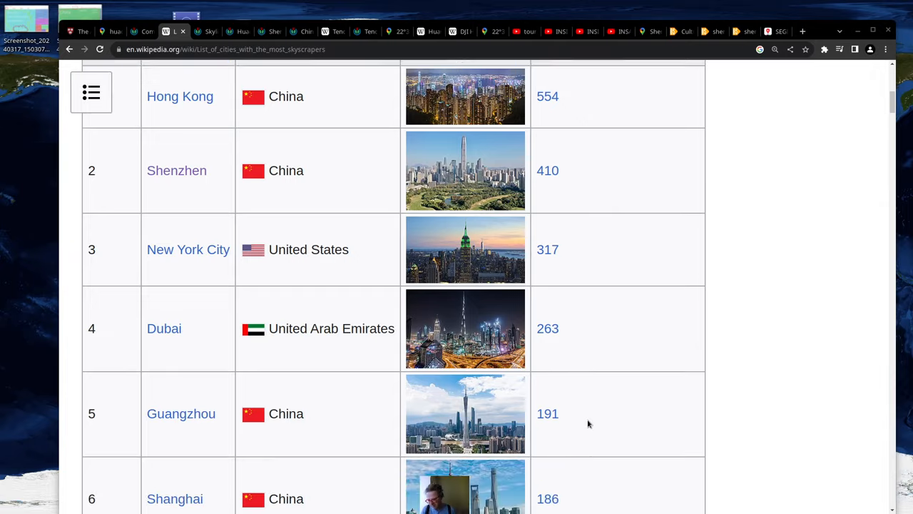
{"action": "scroll", "scroll_direction": "down", "scroll_amount": 3}
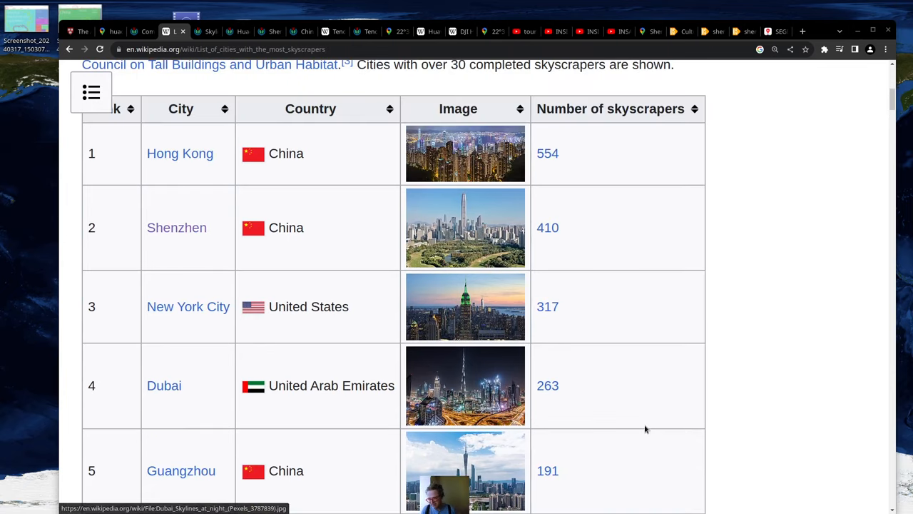
{"action": "mouse_move", "coordinate": [619, 420]}
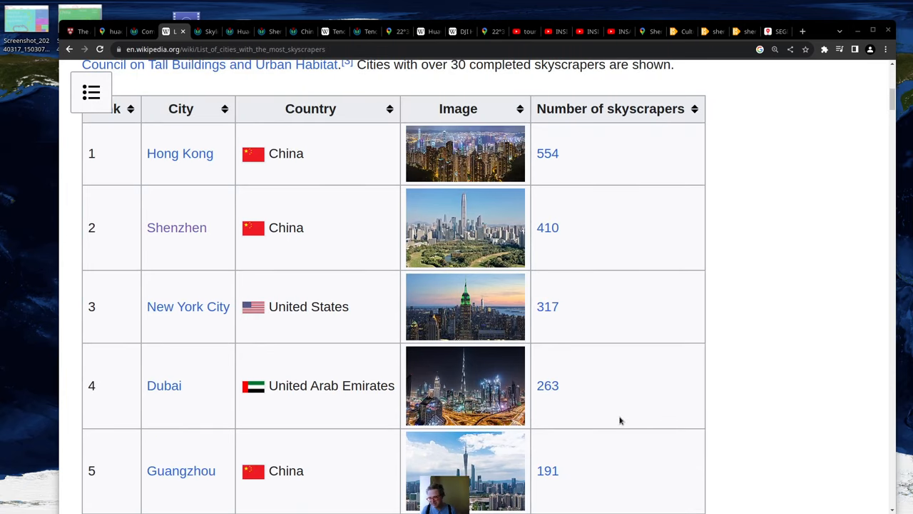
{"action": "left_click", "coordinate": [465, 152]}
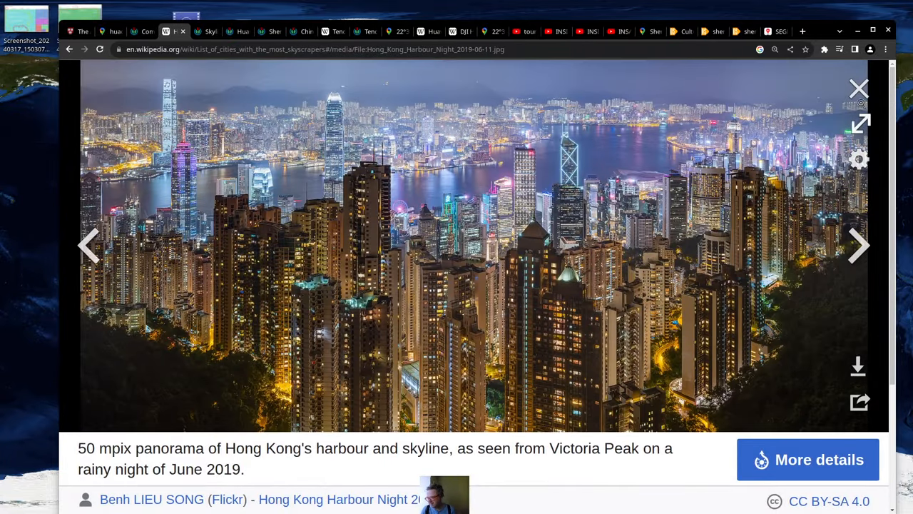
Close the enlarged Hong Kong photo and return to the Shenzhen satellite map
{"action": "left_click", "coordinate": [859, 88]}
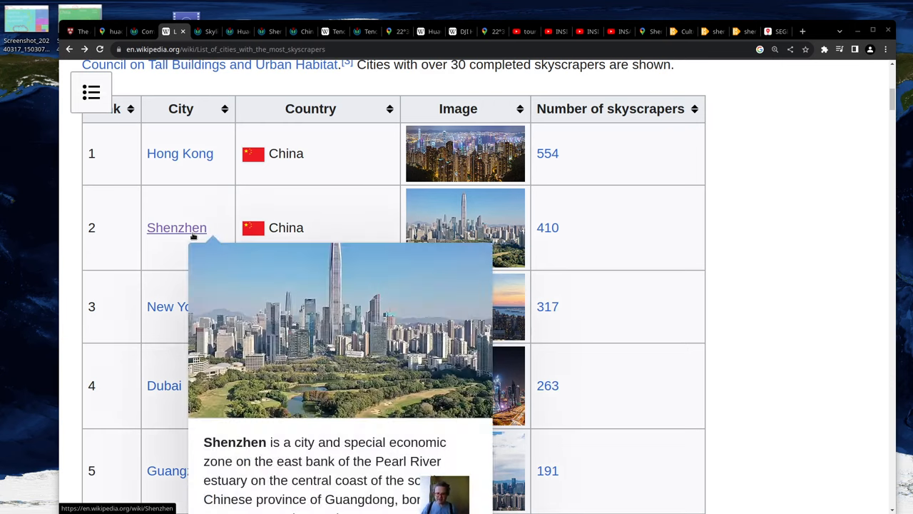
{"action": "mouse_move", "coordinate": [219, 189]}
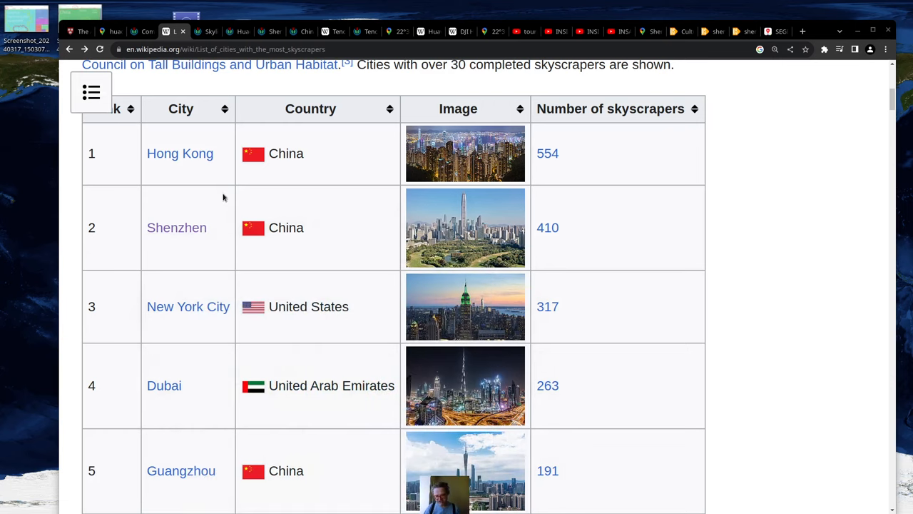
{"action": "mouse_move", "coordinate": [359, 226]}
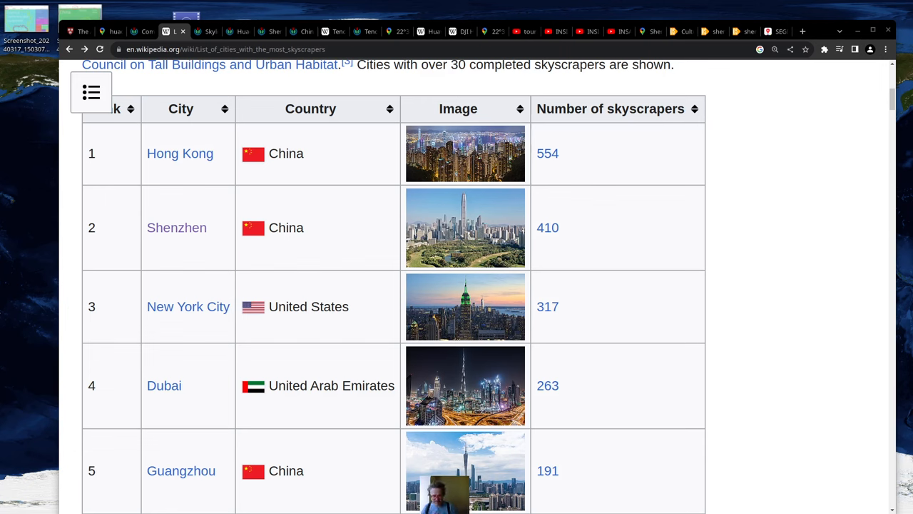
{"action": "left_click", "coordinate": [107, 32]}
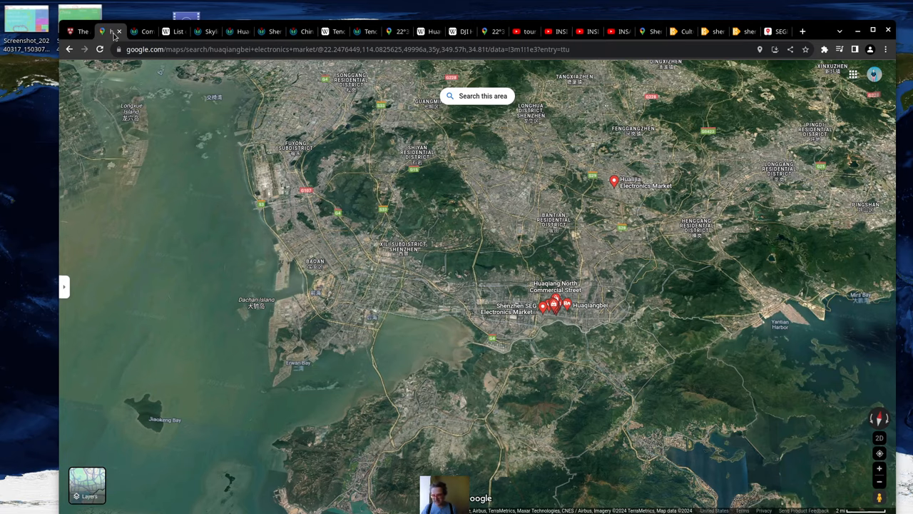
Zoom out to the Pearl River Delta, then view Wikimedia photos of Shenzhen Bay and KK100 skylines
{"action": "scroll", "scroll_direction": "down", "scroll_amount": 3}
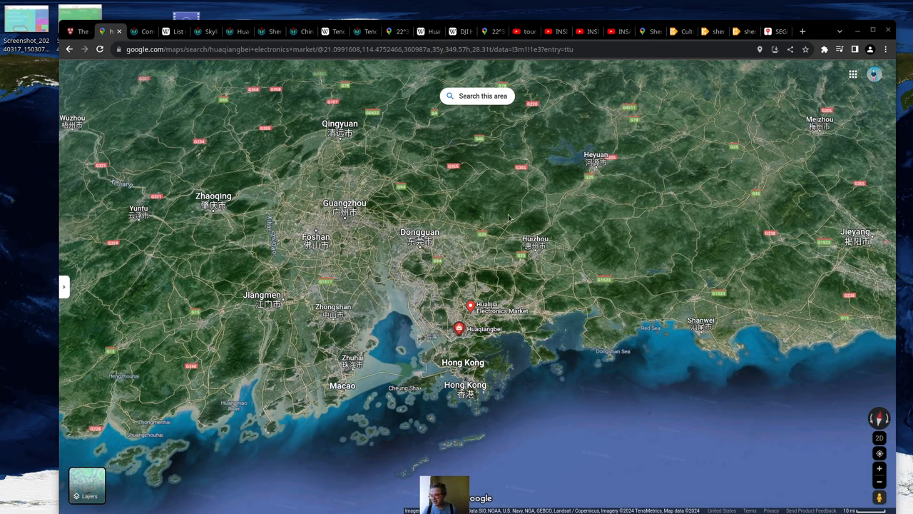
{"action": "left_click", "coordinate": [206, 31]}
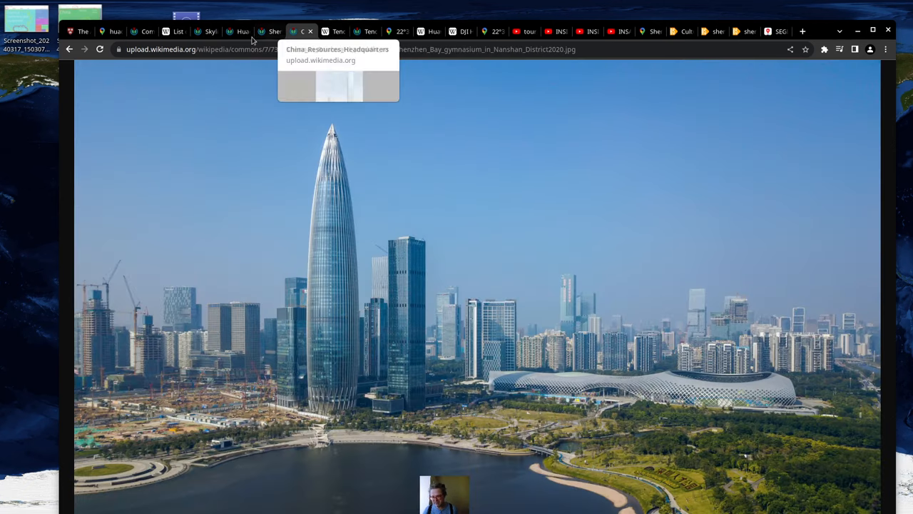
{"action": "left_click", "coordinate": [205, 31]}
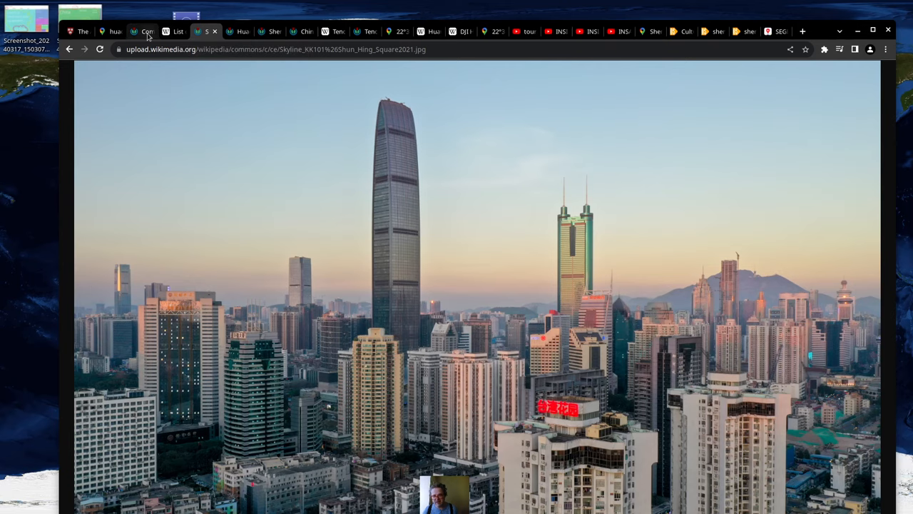